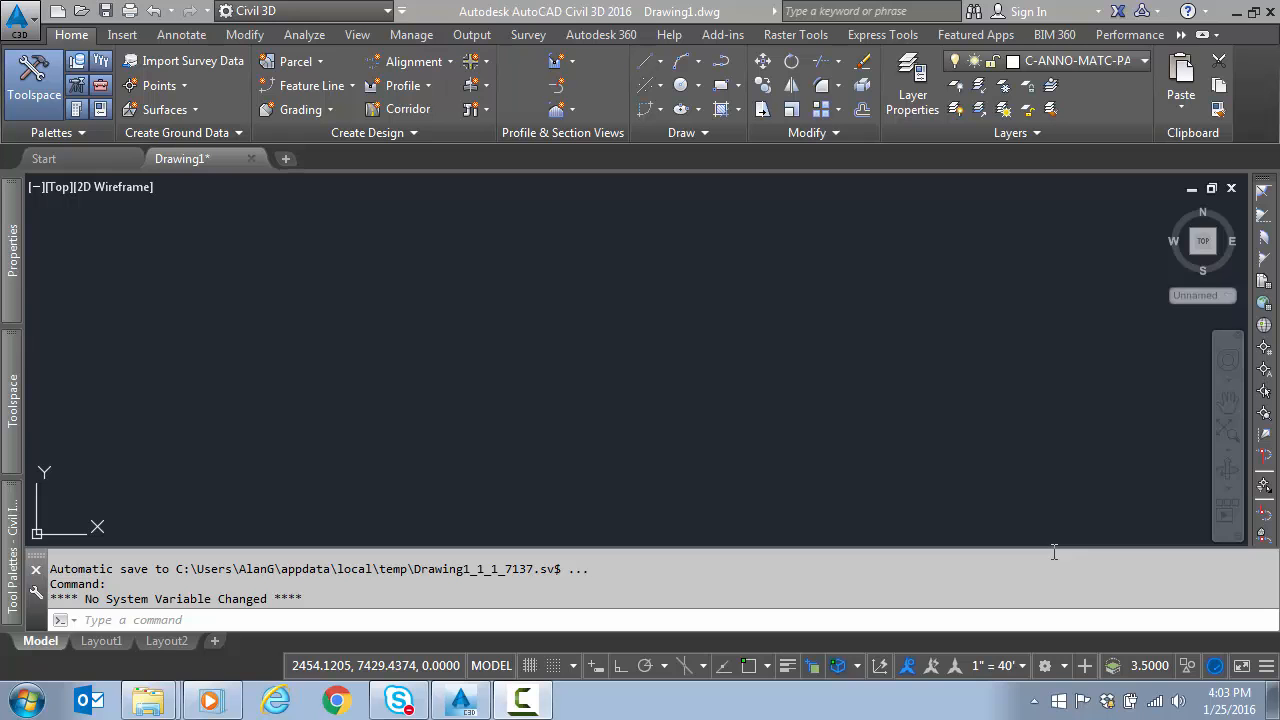
mouse_move(289, 531)
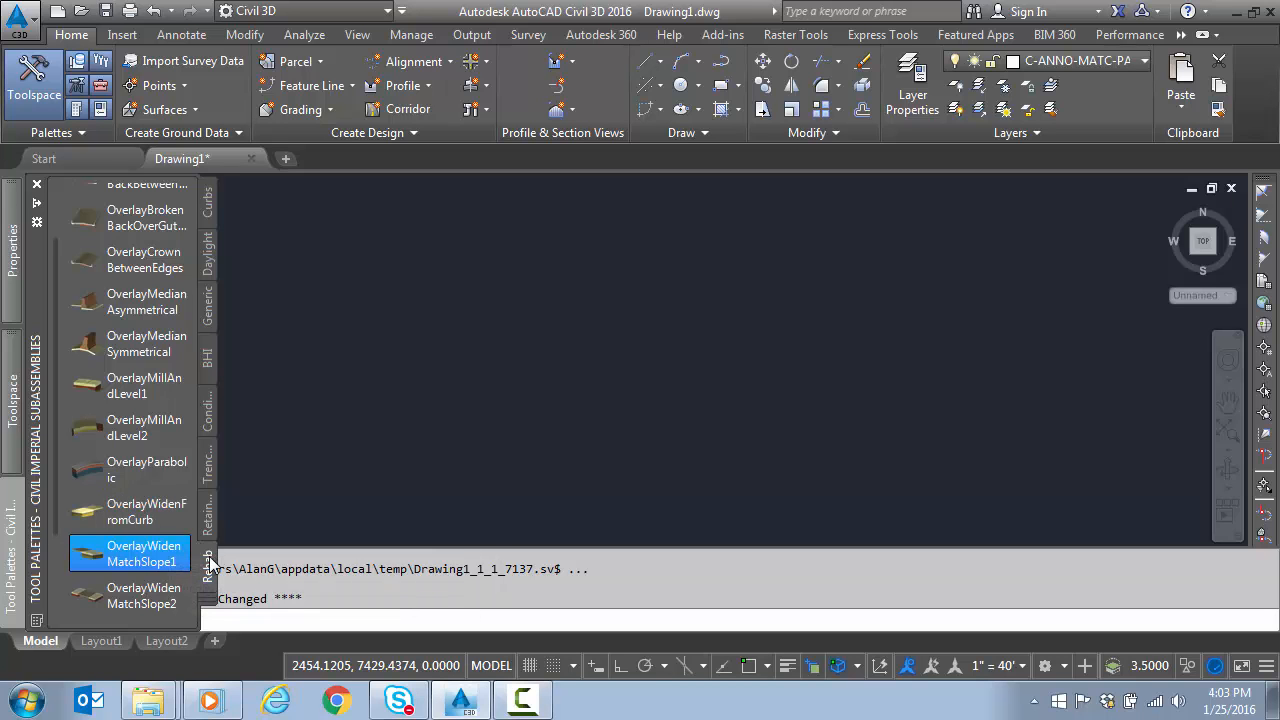
mouse_move(183, 560)
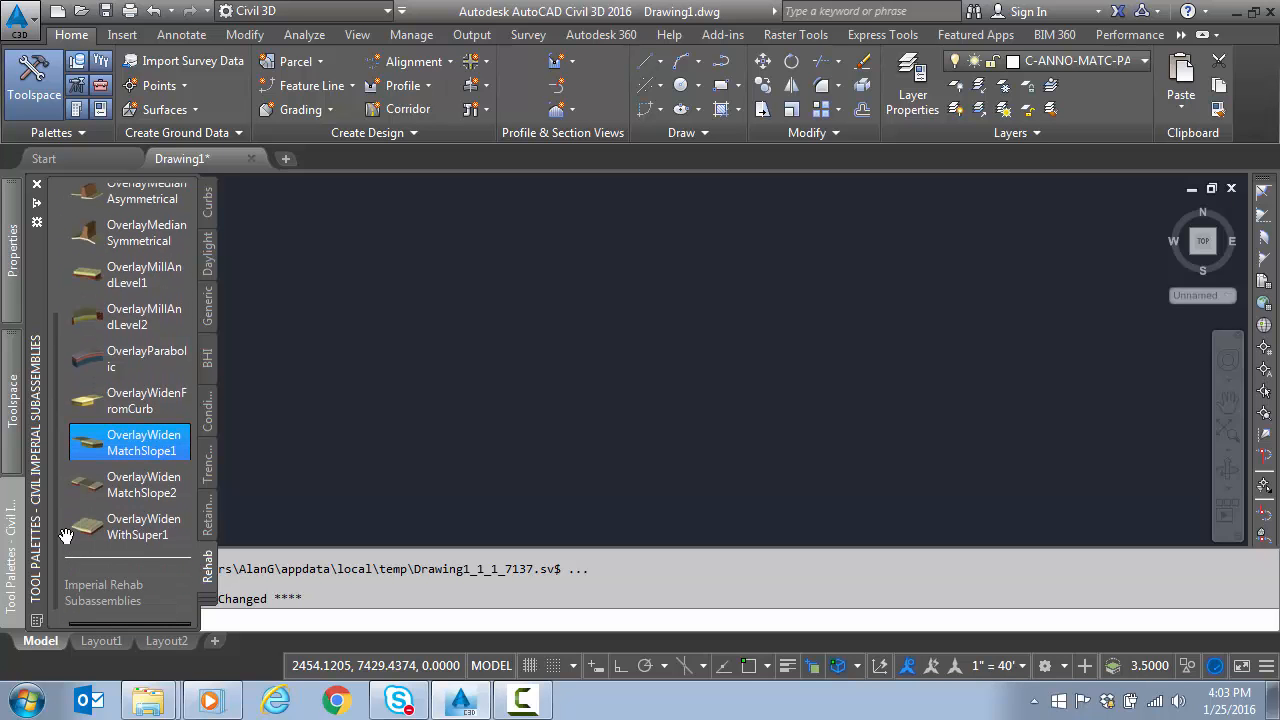
mouse_move(145, 450)
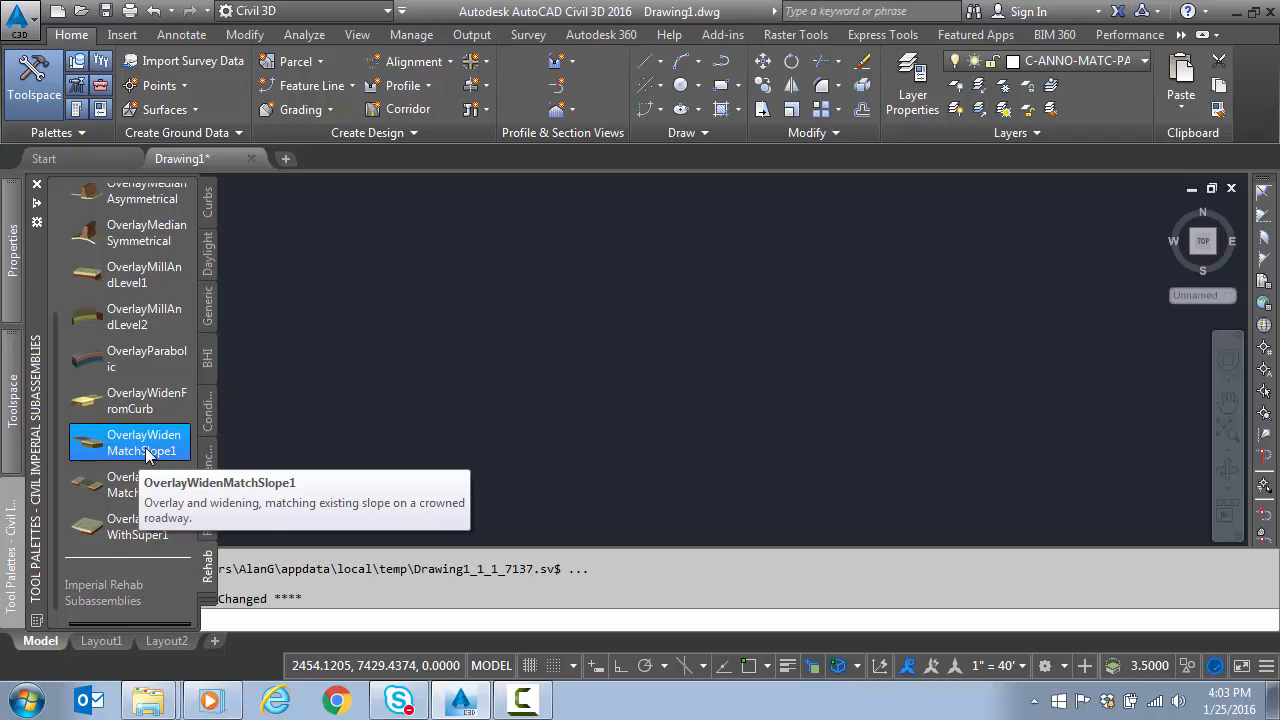
- Open Help for OverlayWidenMatchSlope1 from its right-click menu on the Rehab palette
right_click(143, 442)
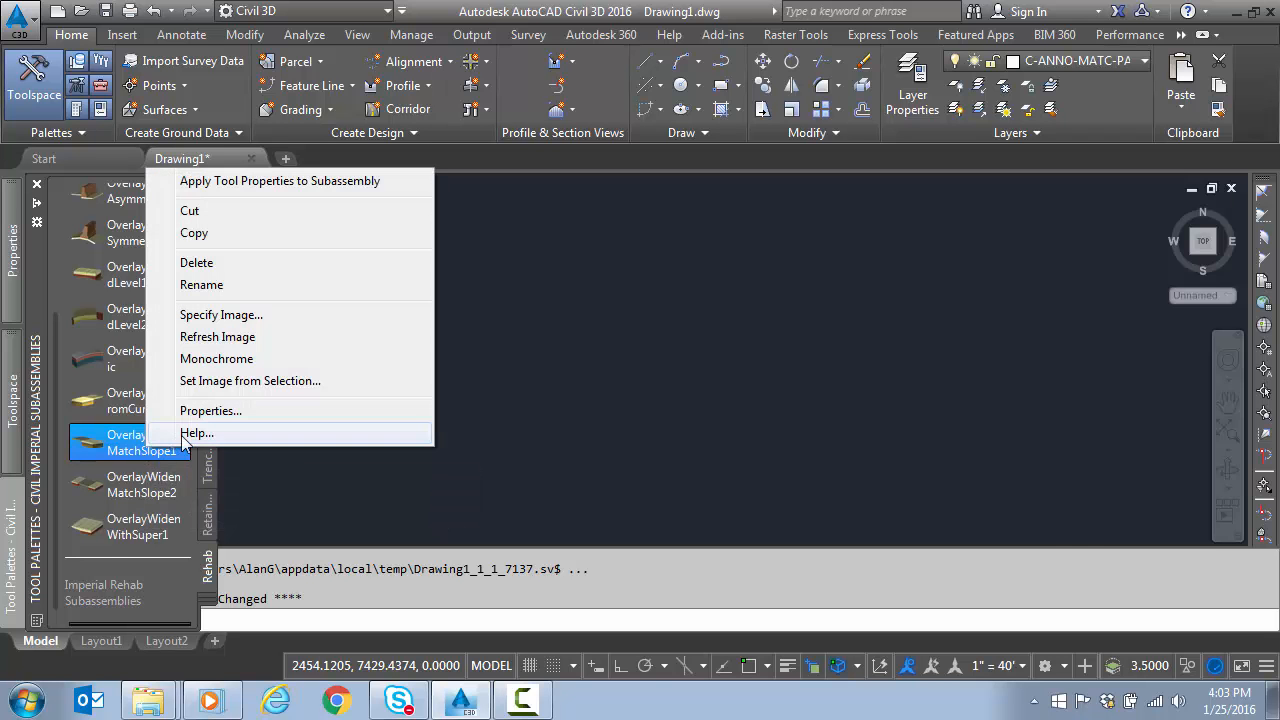
click(197, 433)
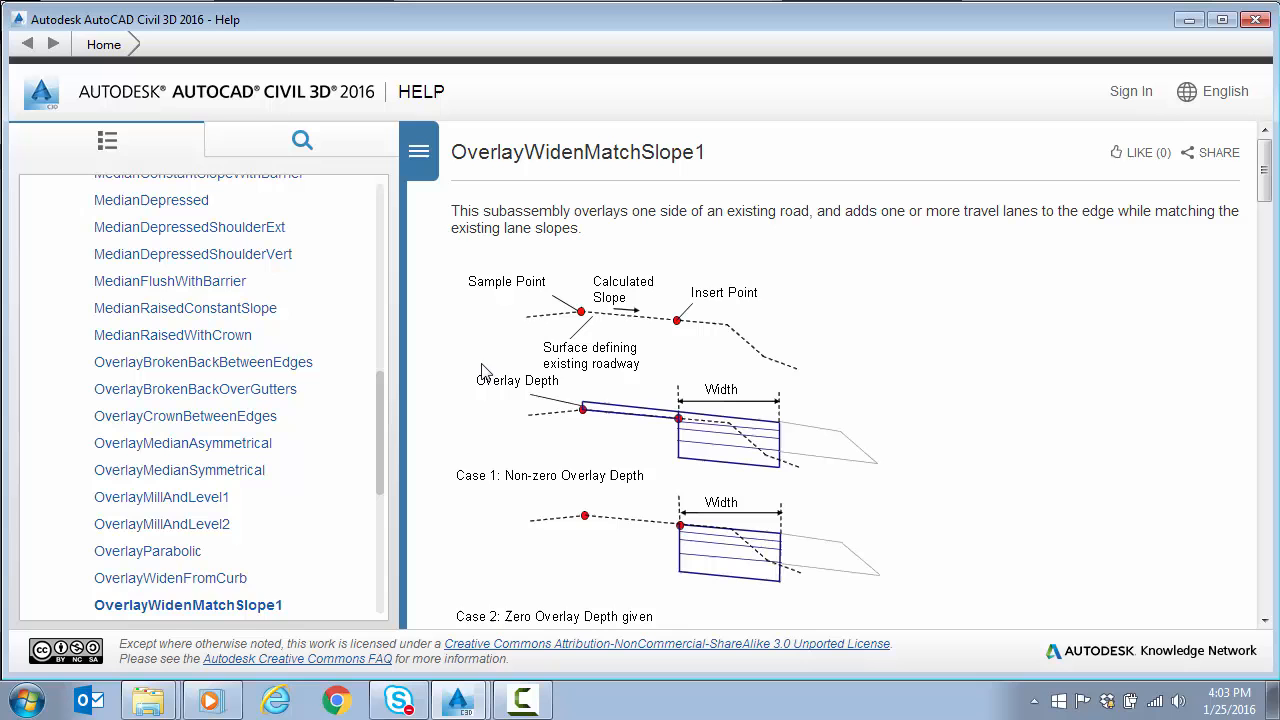
mouse_move(490, 372)
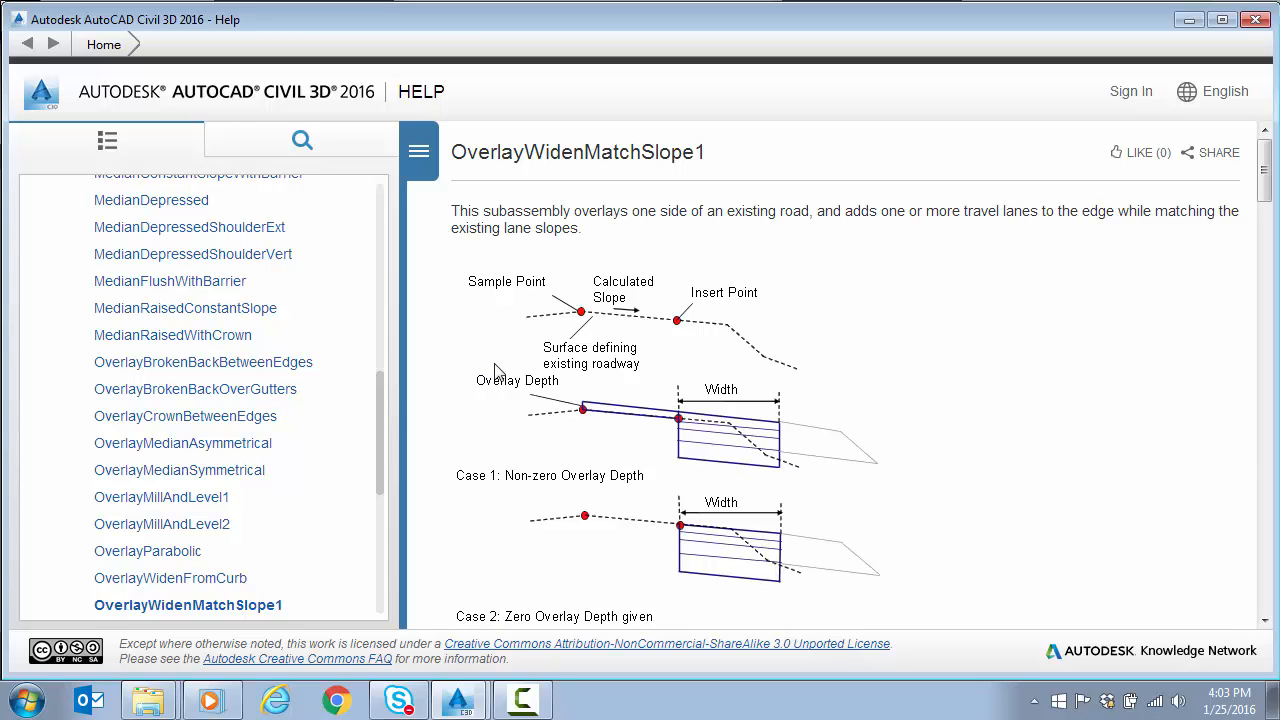
mouse_move(683, 334)
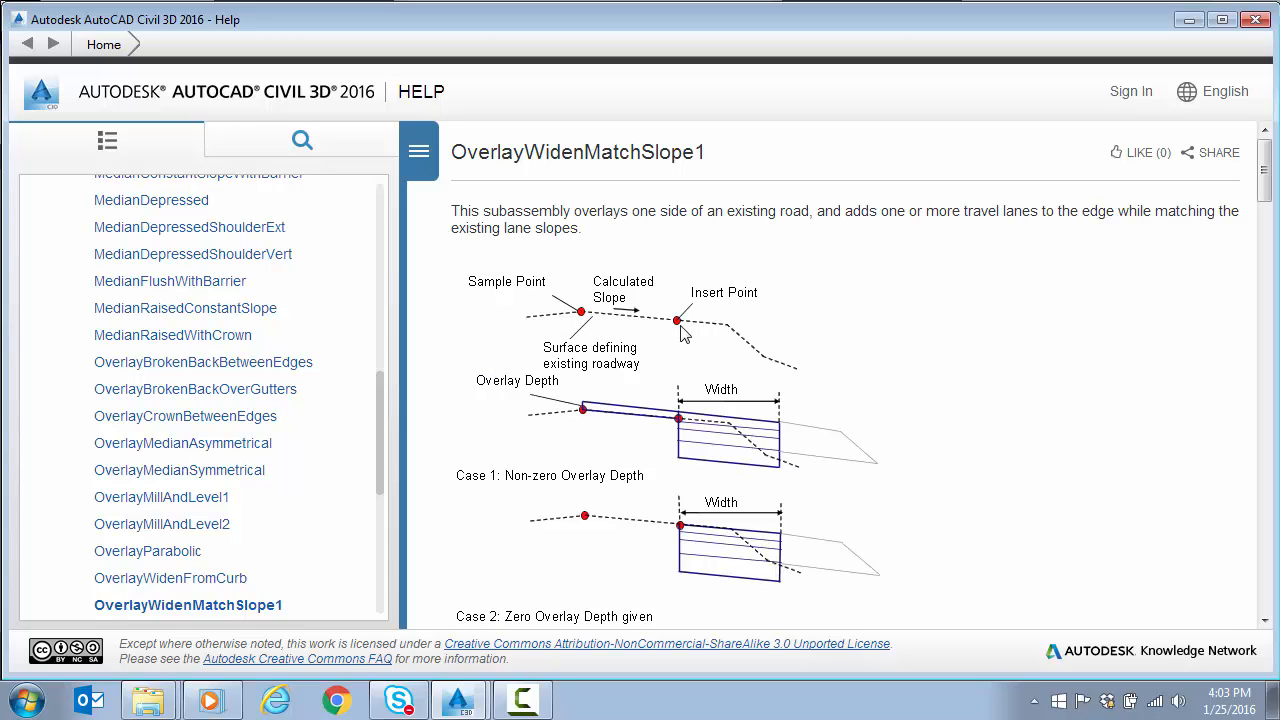
mouse_move(640, 330)
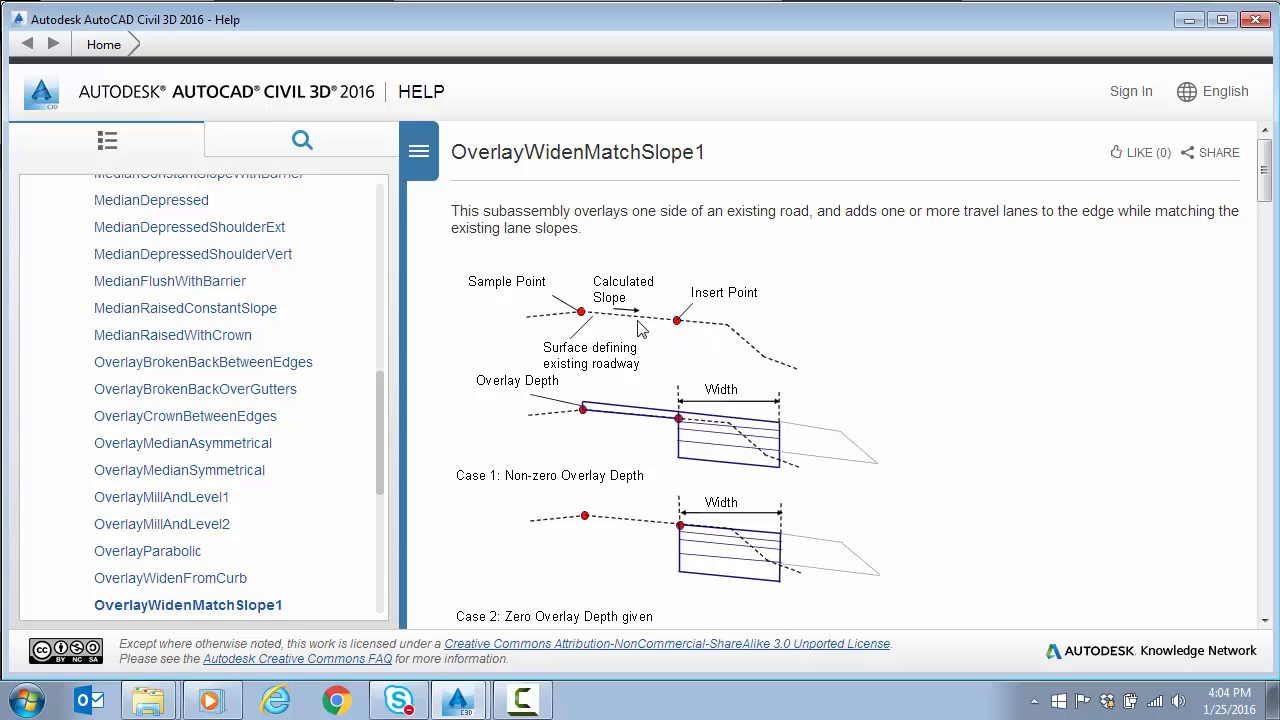
mouse_move(685, 328)
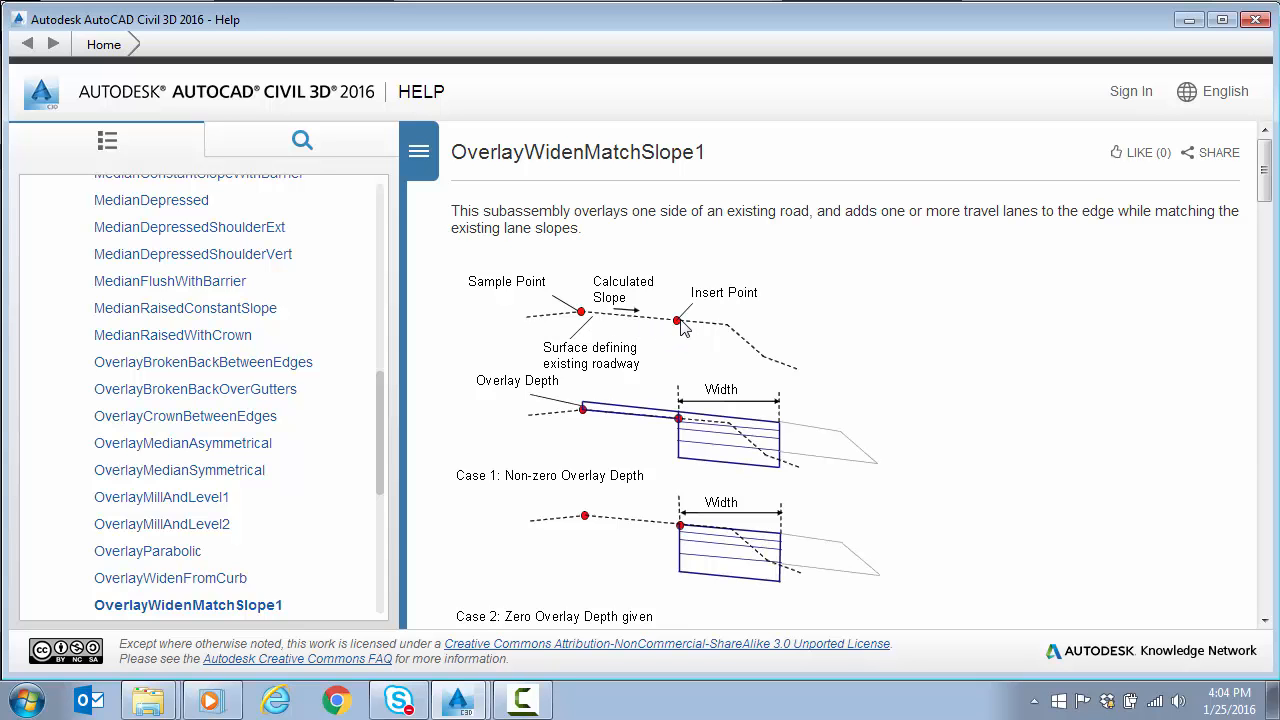
mouse_move(588, 320)
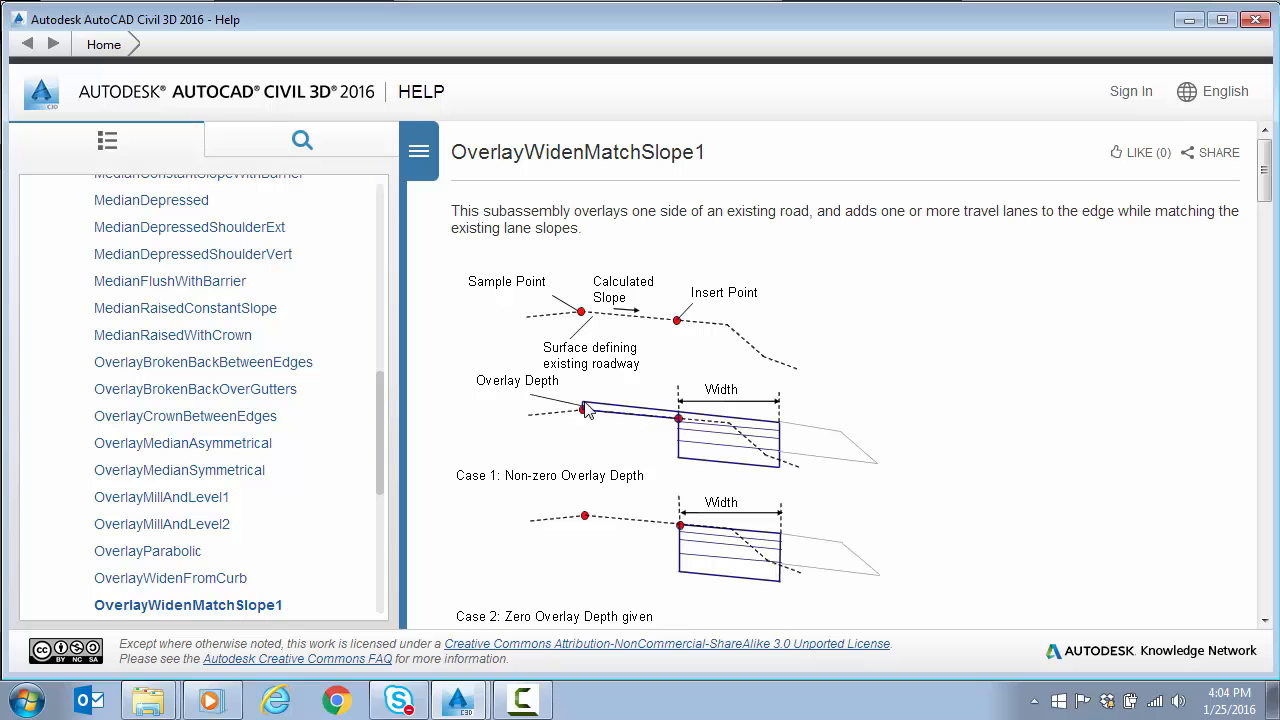
mouse_move(615, 417)
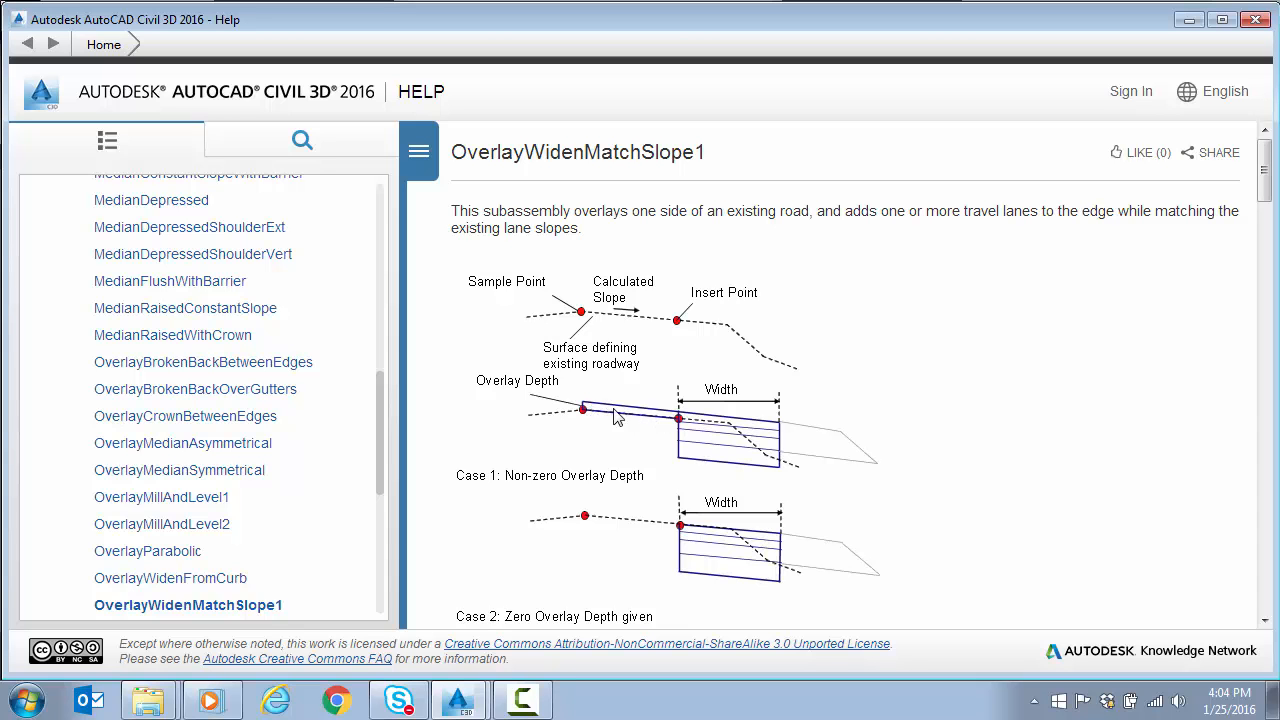
mouse_move(588, 415)
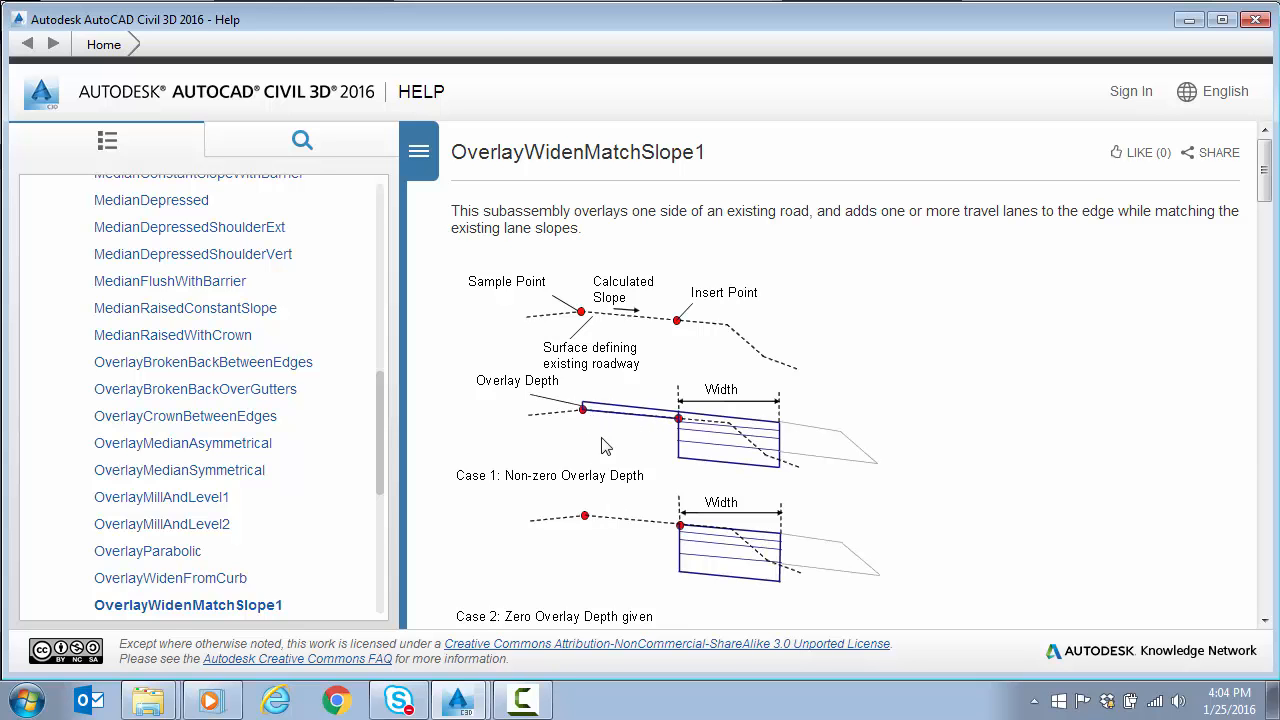
mouse_move(653, 530)
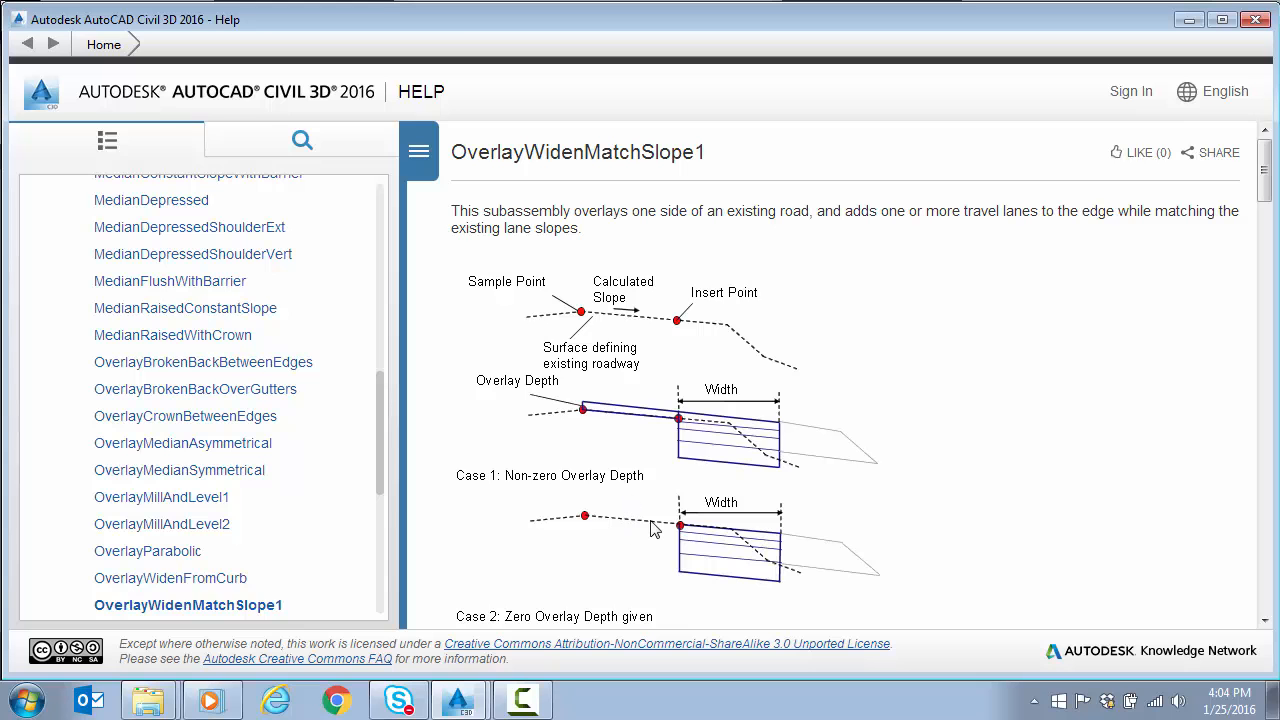
mouse_move(645, 525)
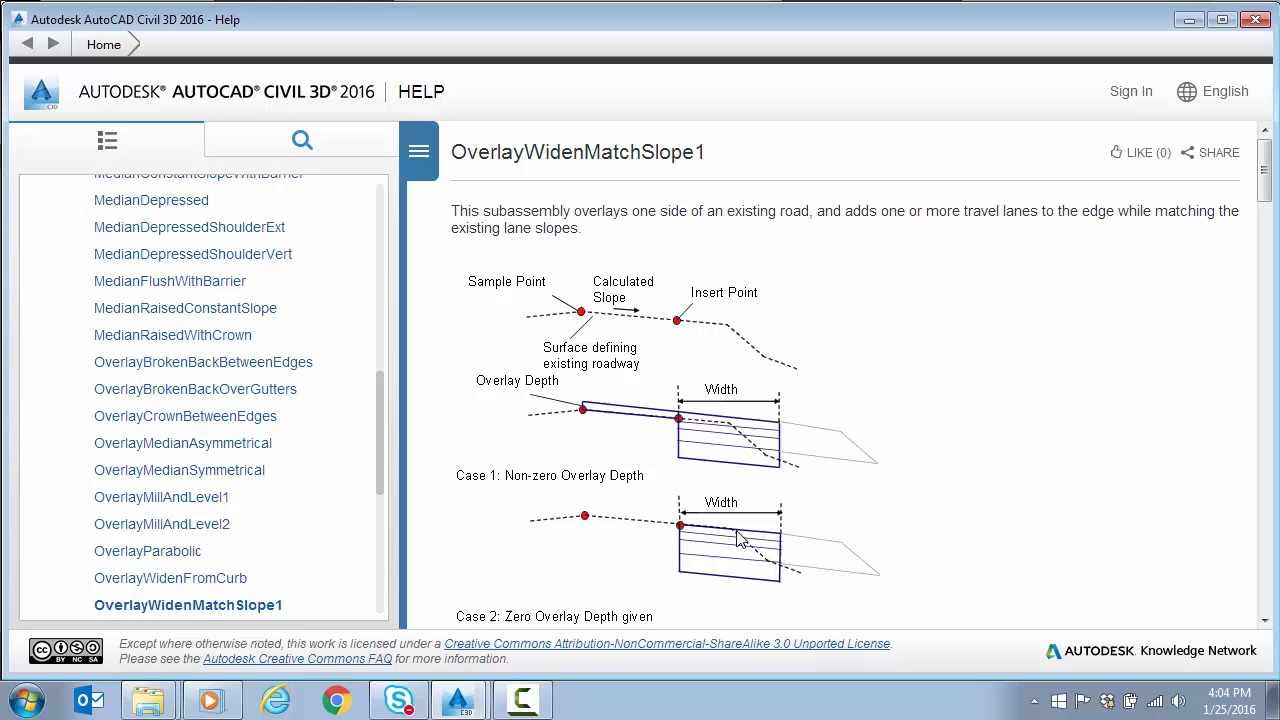
mouse_move(657, 530)
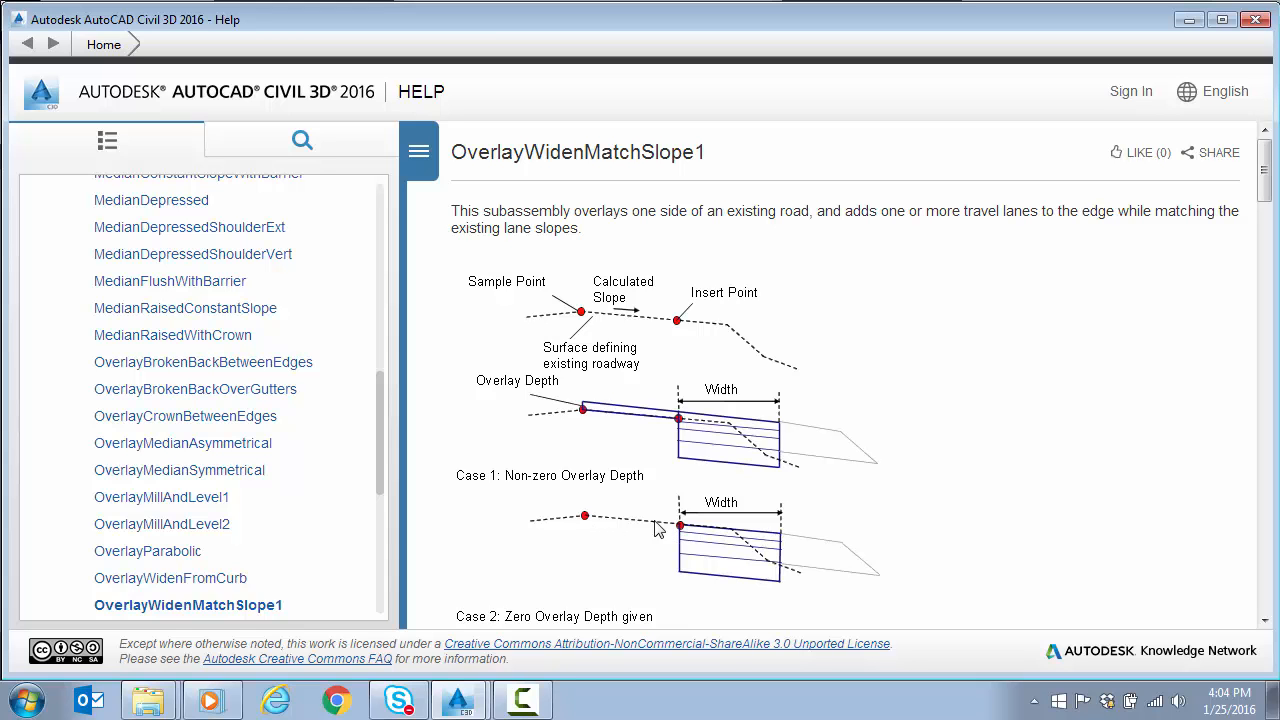
mouse_move(778, 543)
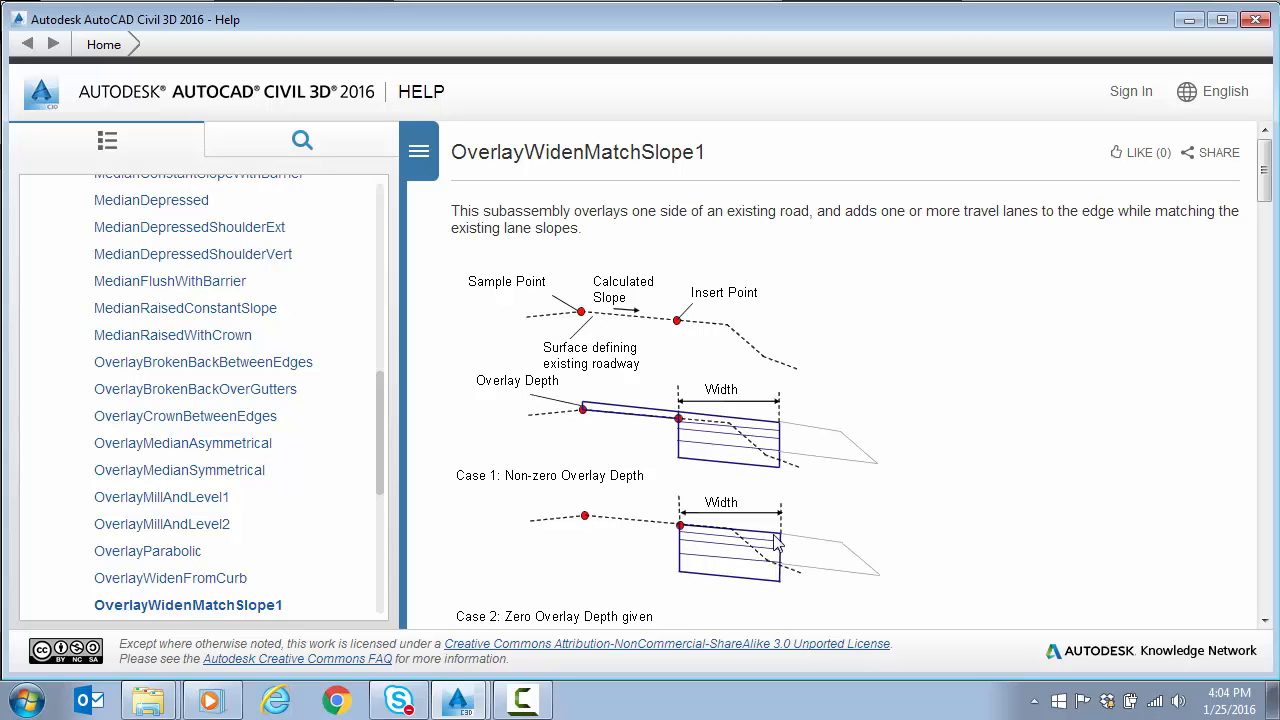
mouse_move(695, 537)
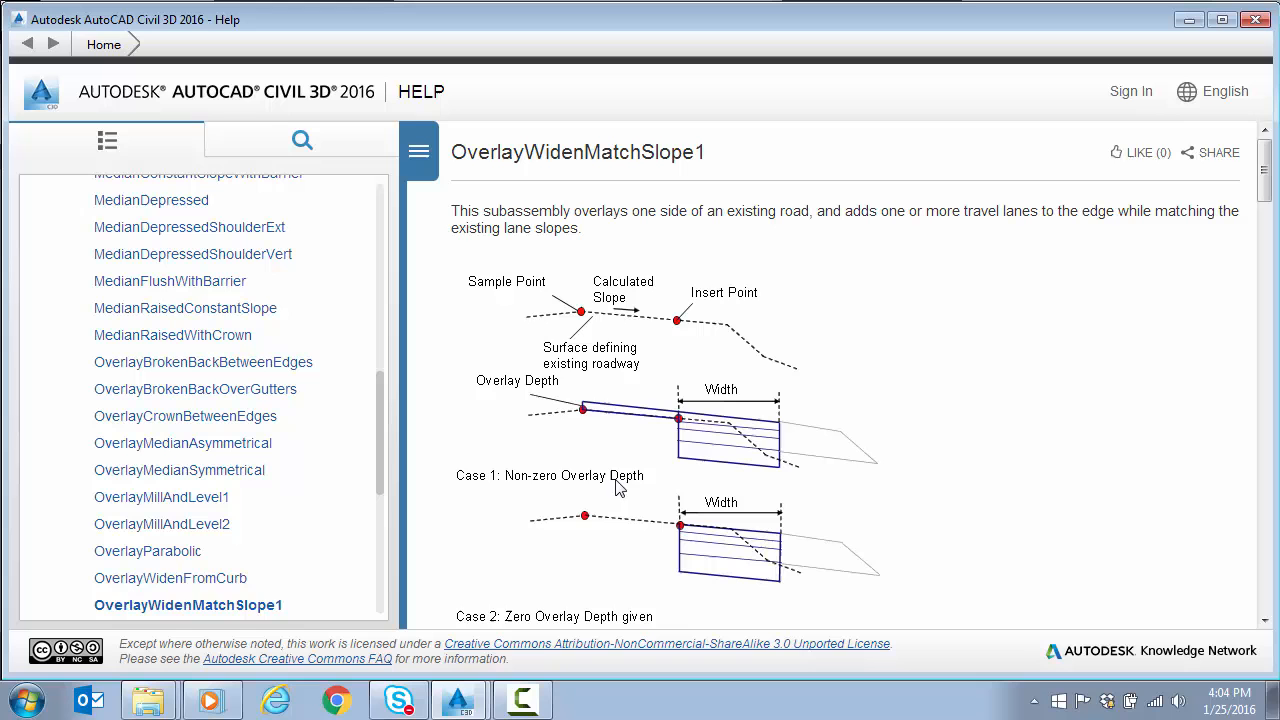
mouse_move(618, 325)
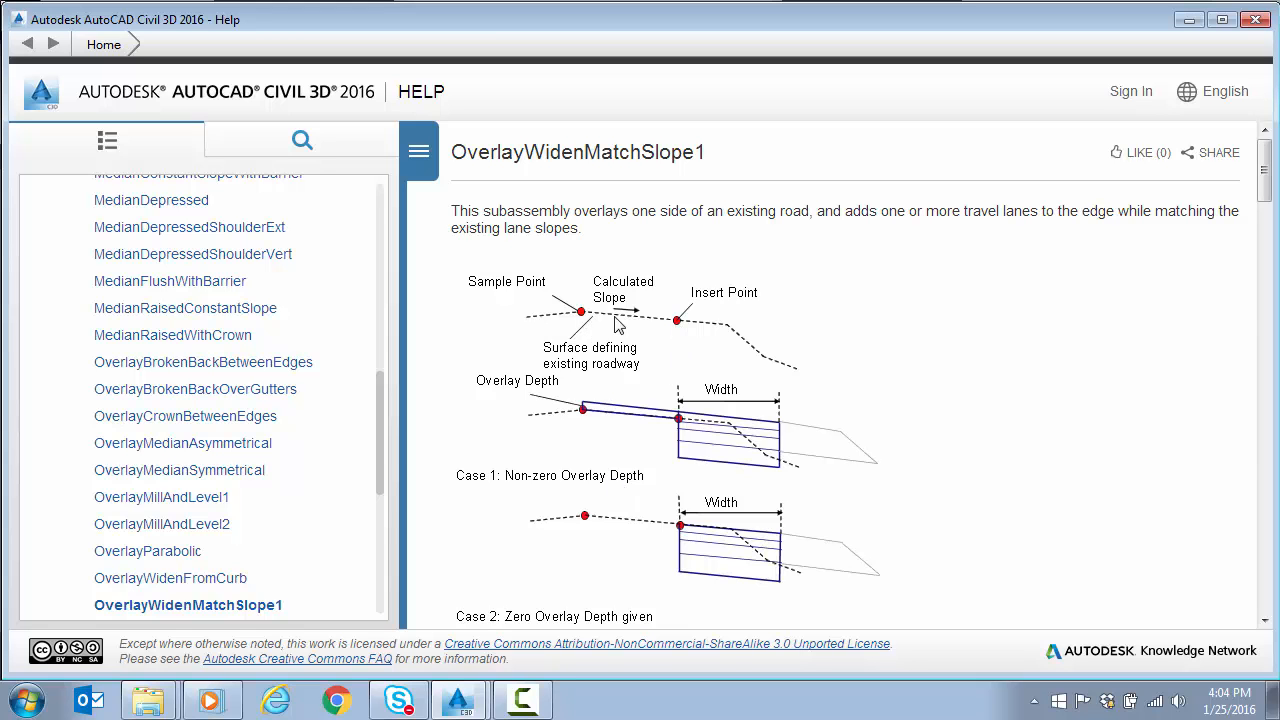
mouse_move(686, 332)
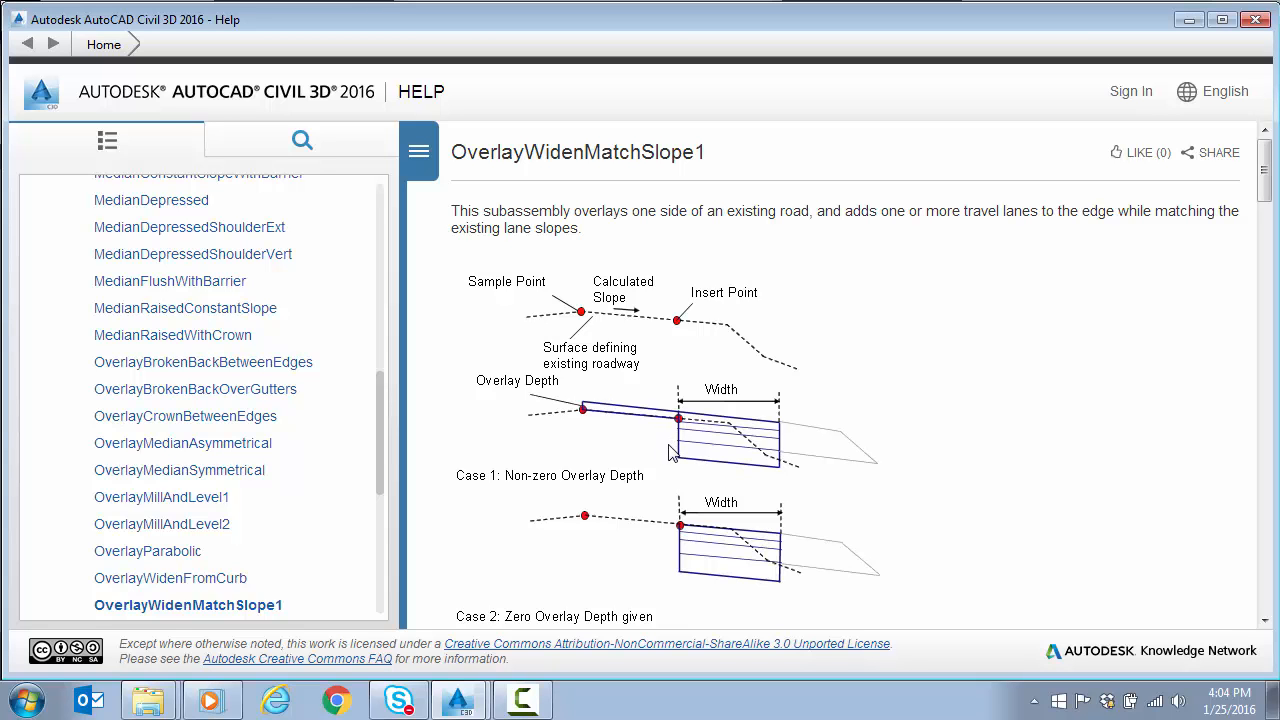
mouse_move(718, 432)
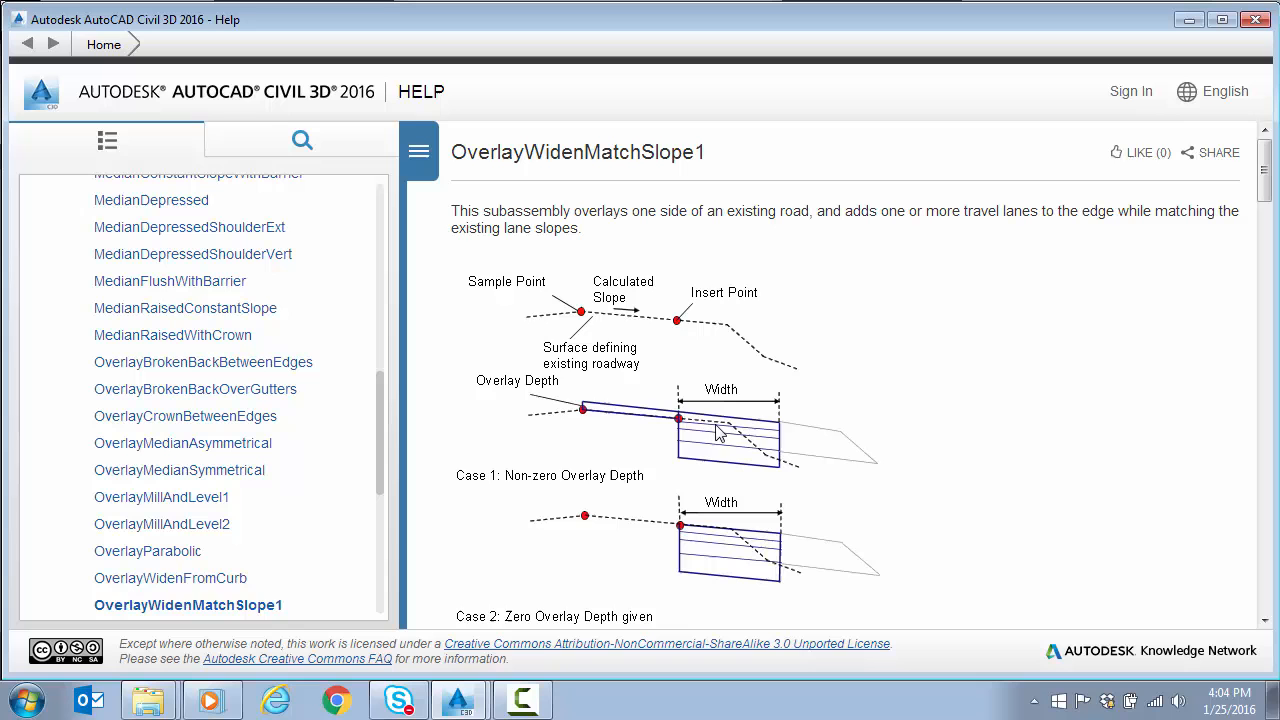
mouse_move(690, 432)
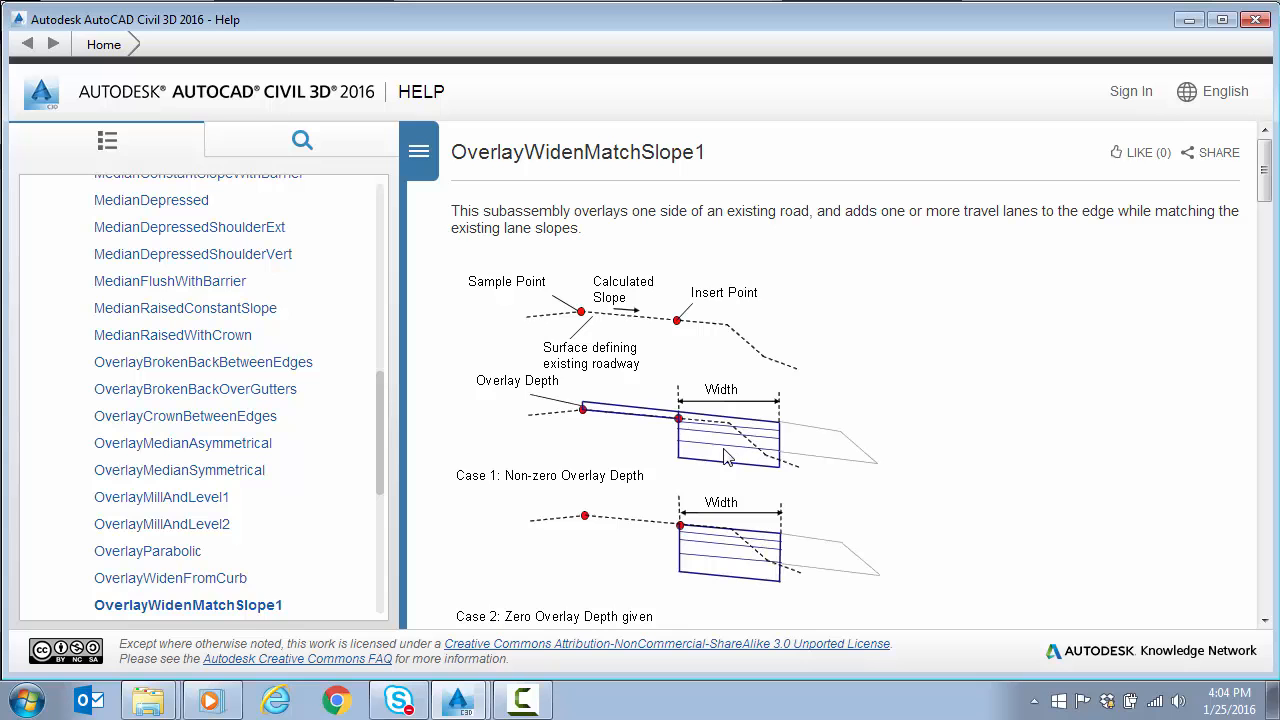
mouse_move(683, 430)
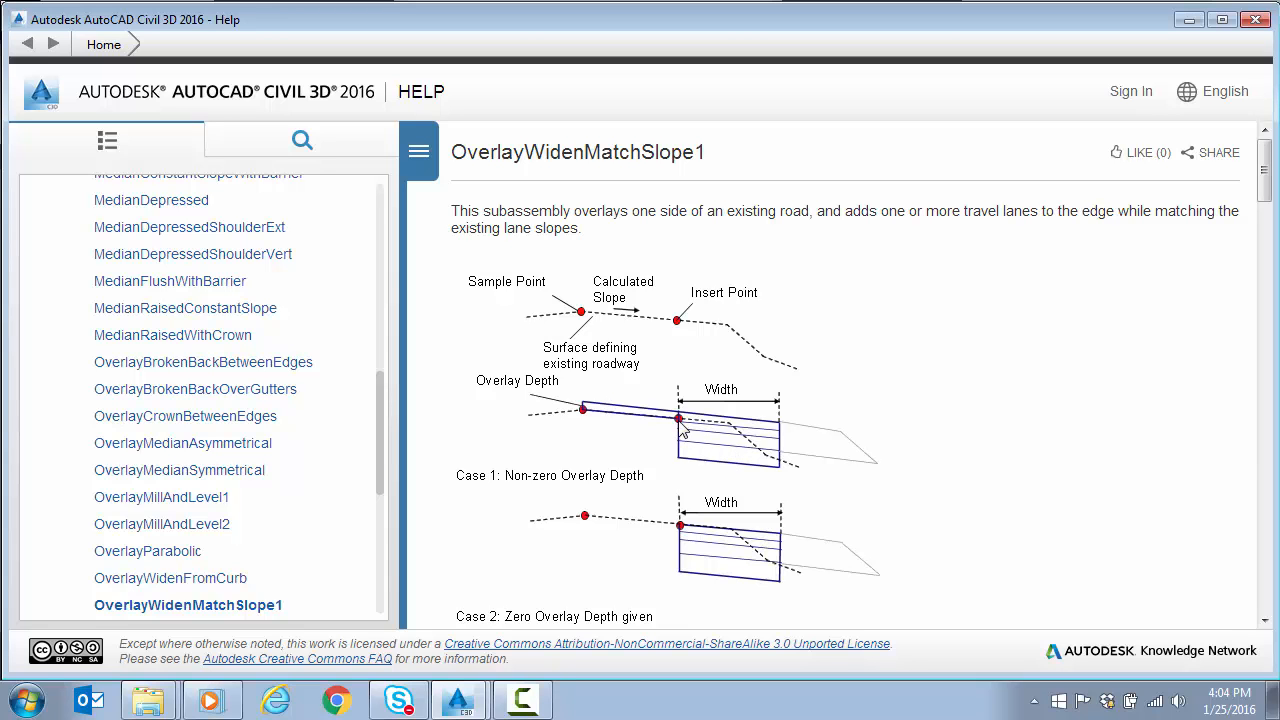
mouse_move(703, 435)
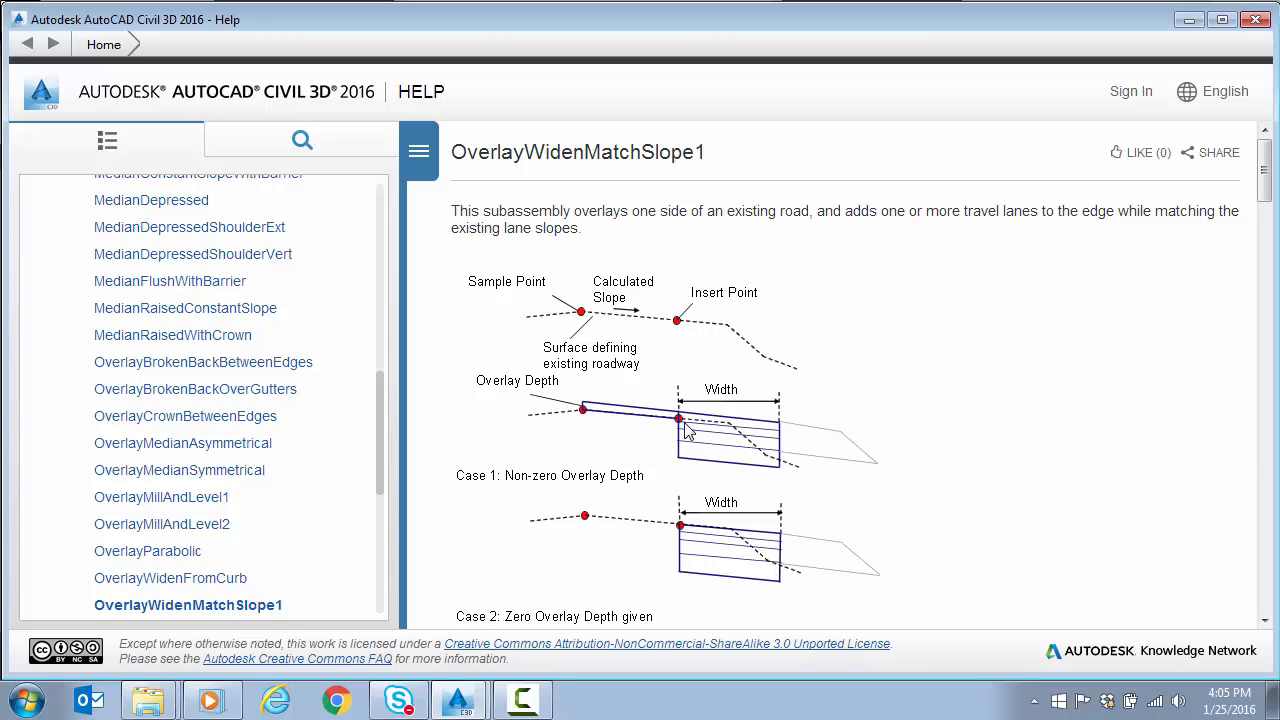
mouse_move(725, 430)
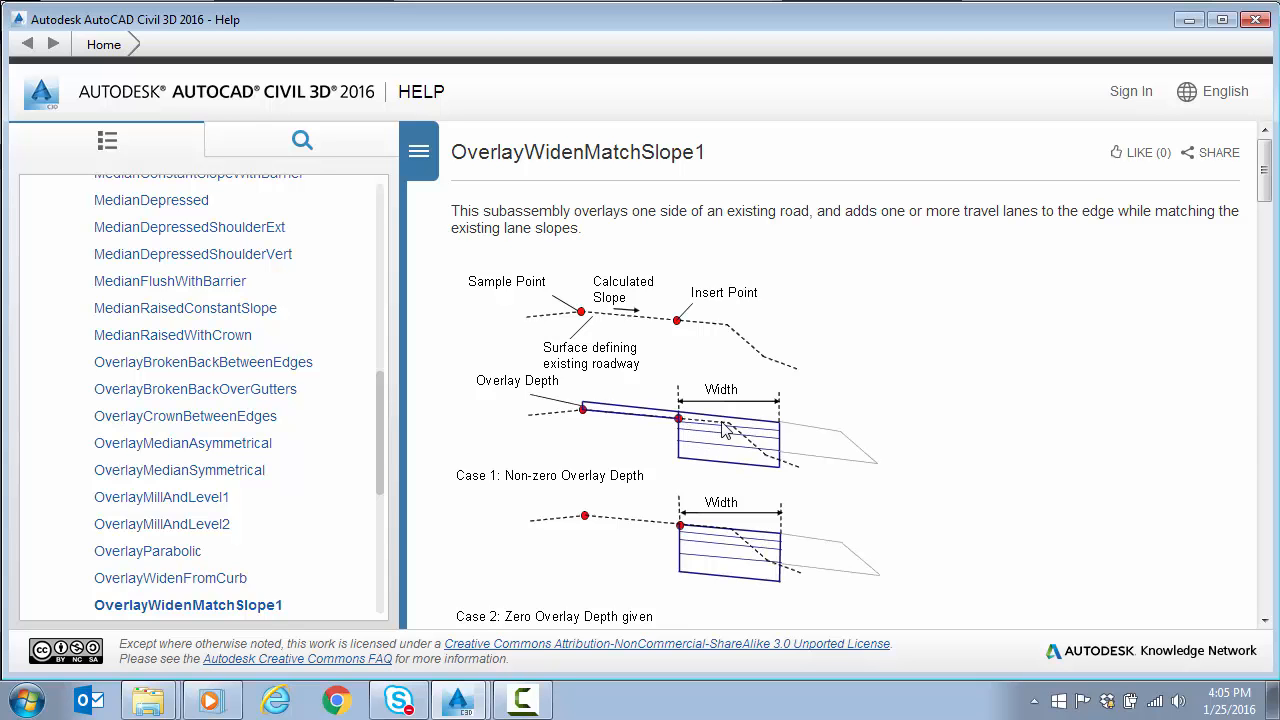
mouse_move(835, 432)
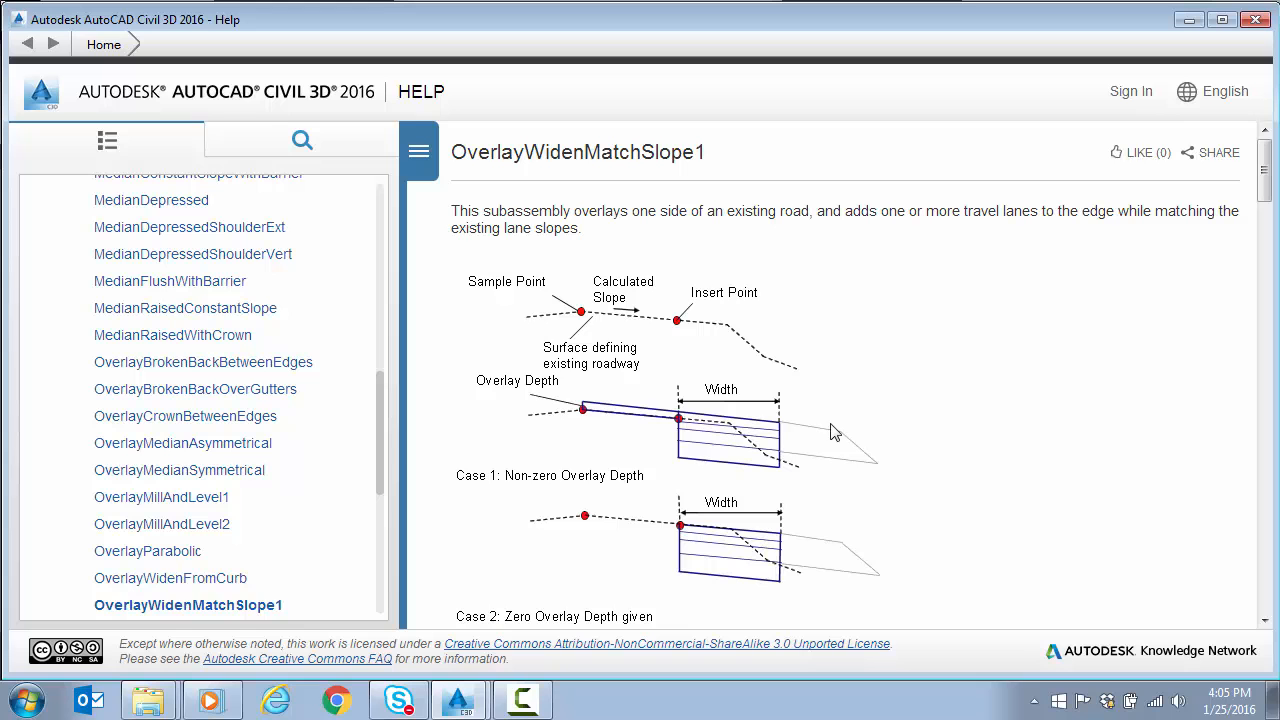
mouse_move(639, 427)
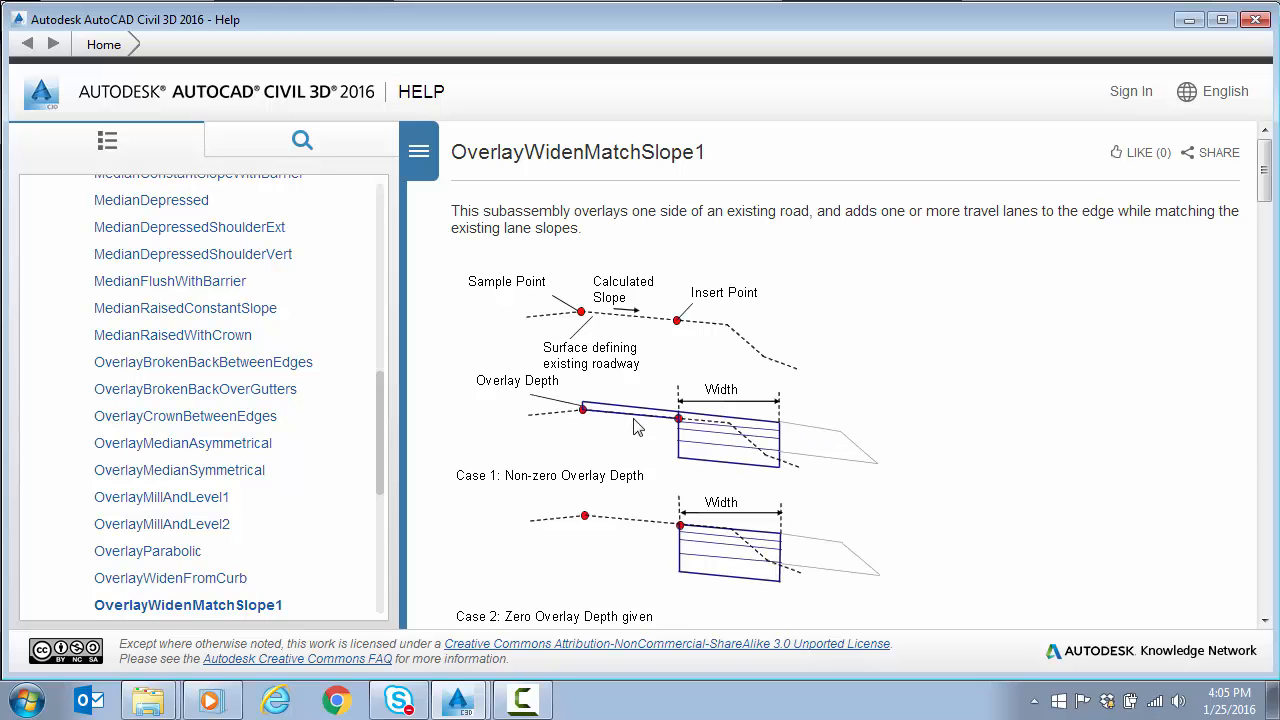
mouse_move(670, 420)
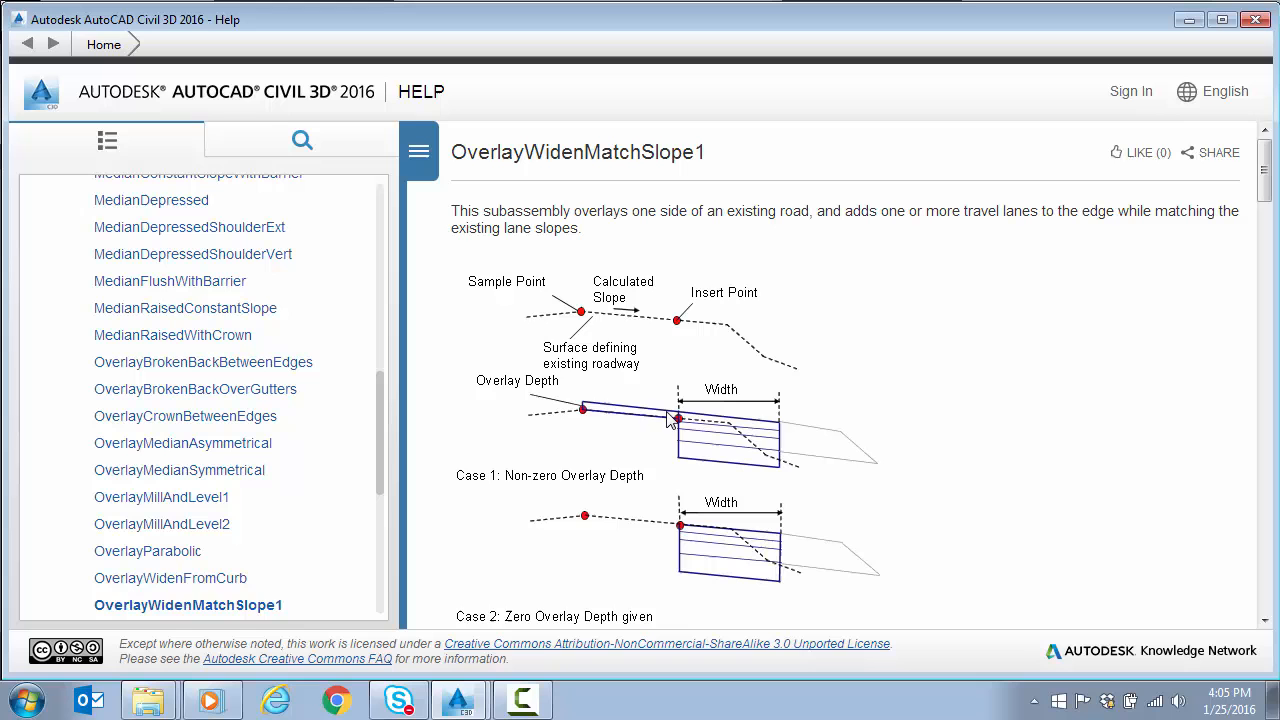
mouse_move(693, 425)
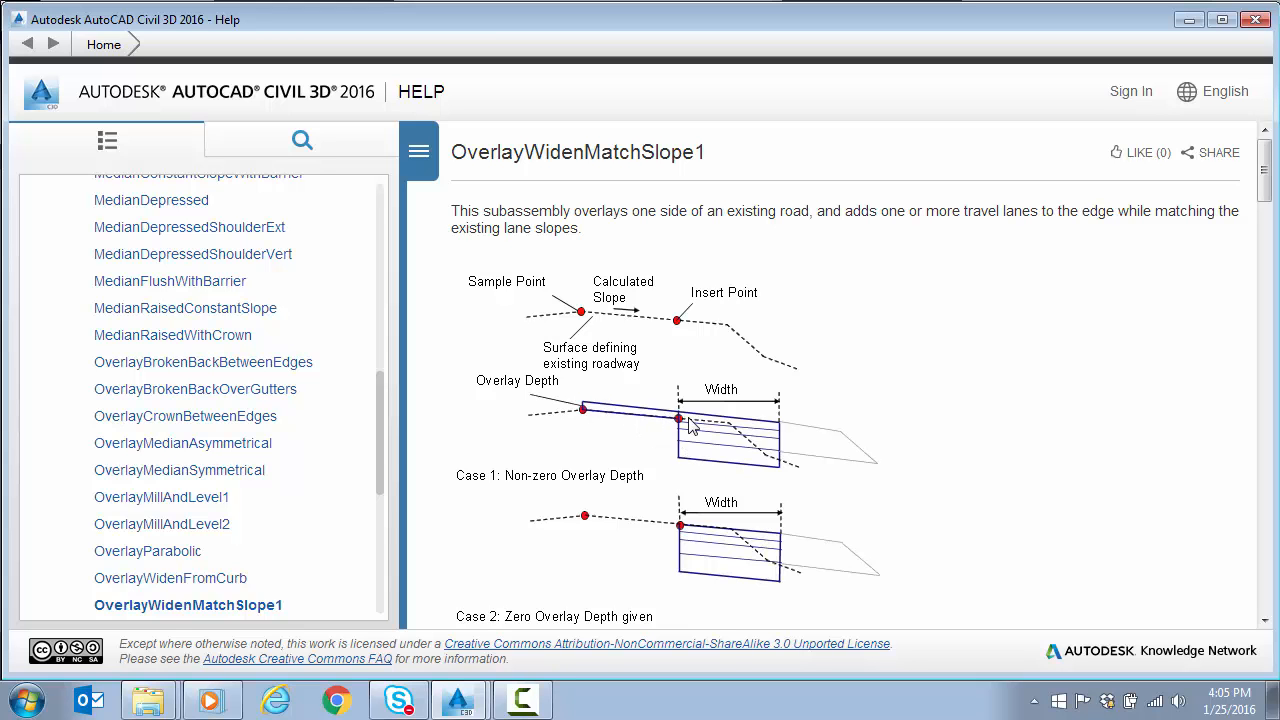
mouse_move(718, 435)
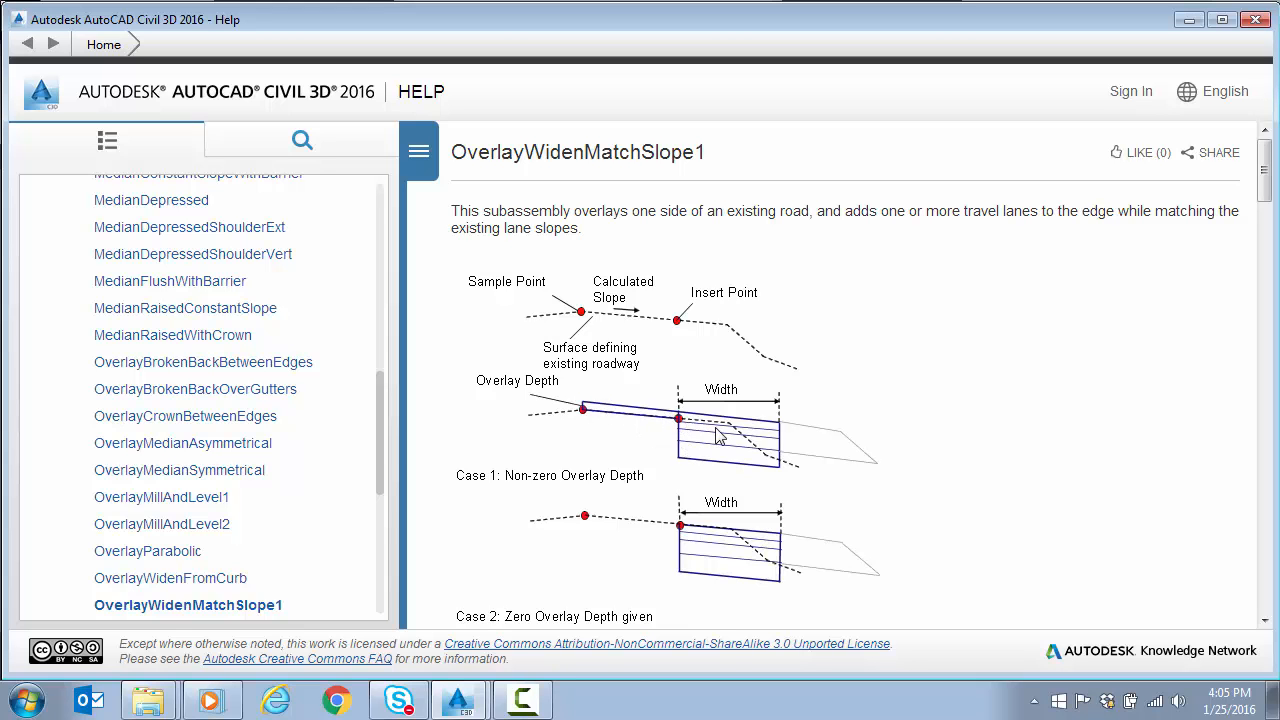
mouse_move(710, 430)
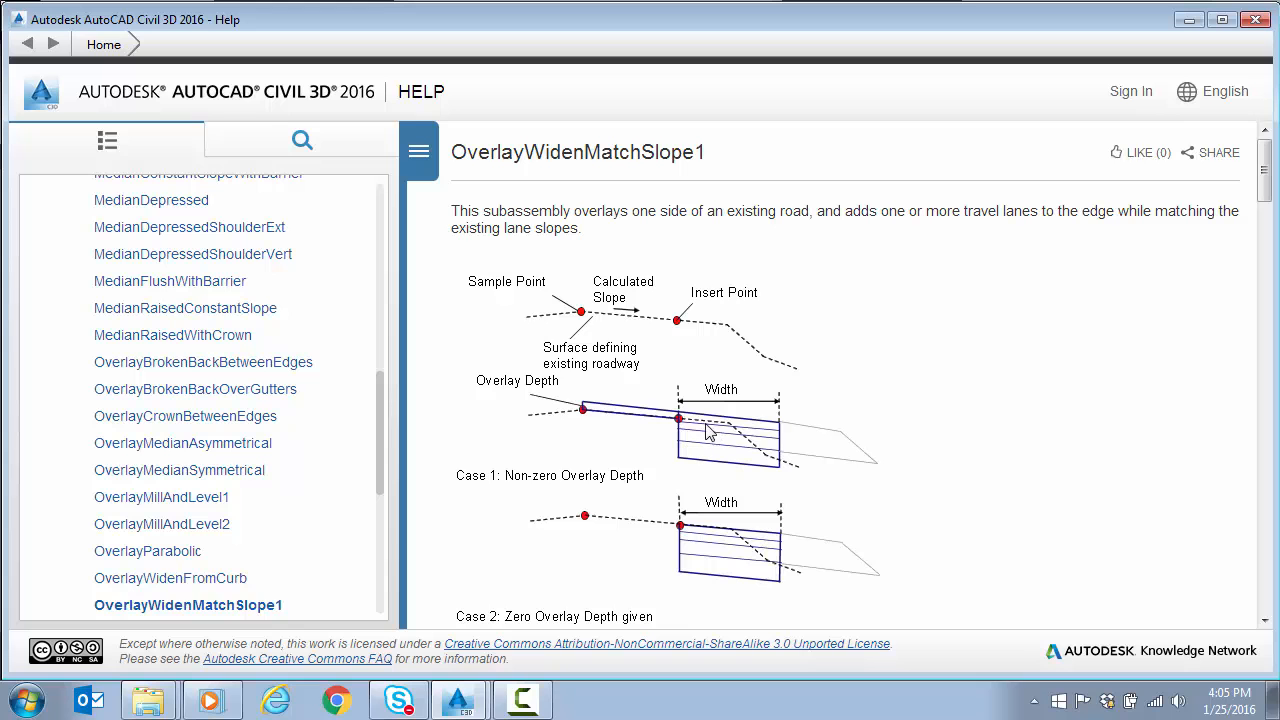
mouse_move(715, 430)
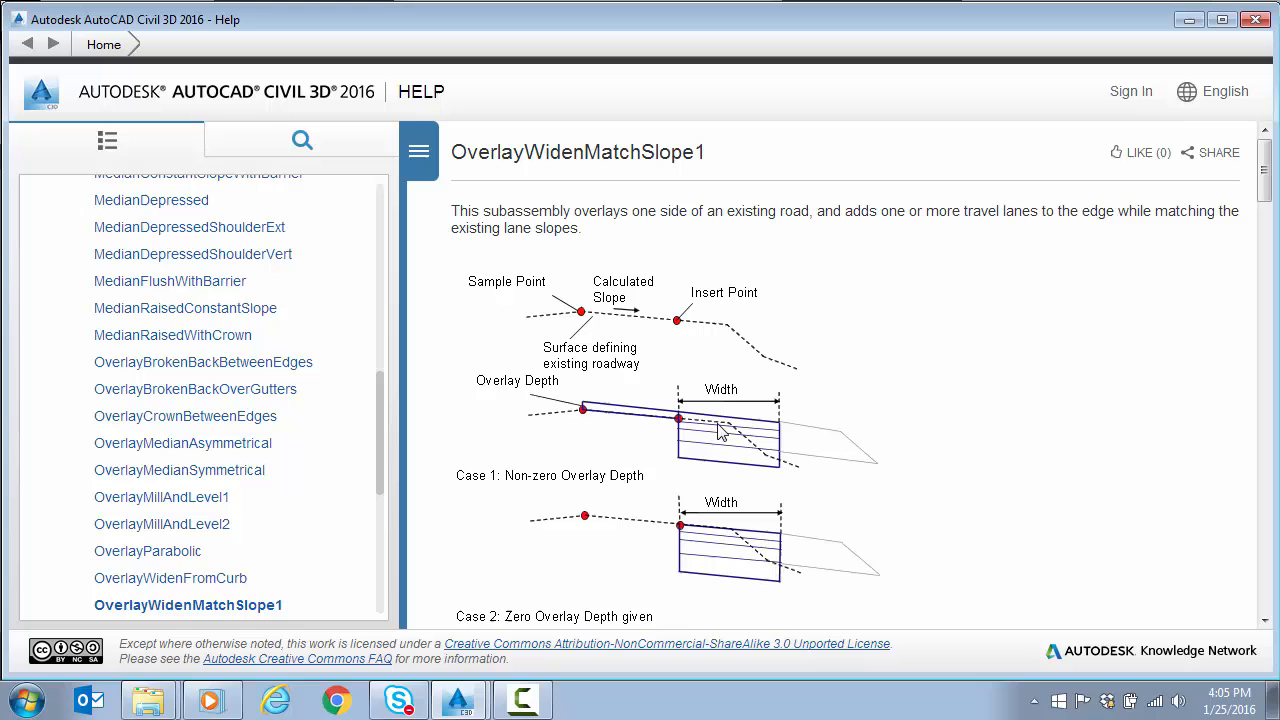
mouse_move(715, 432)
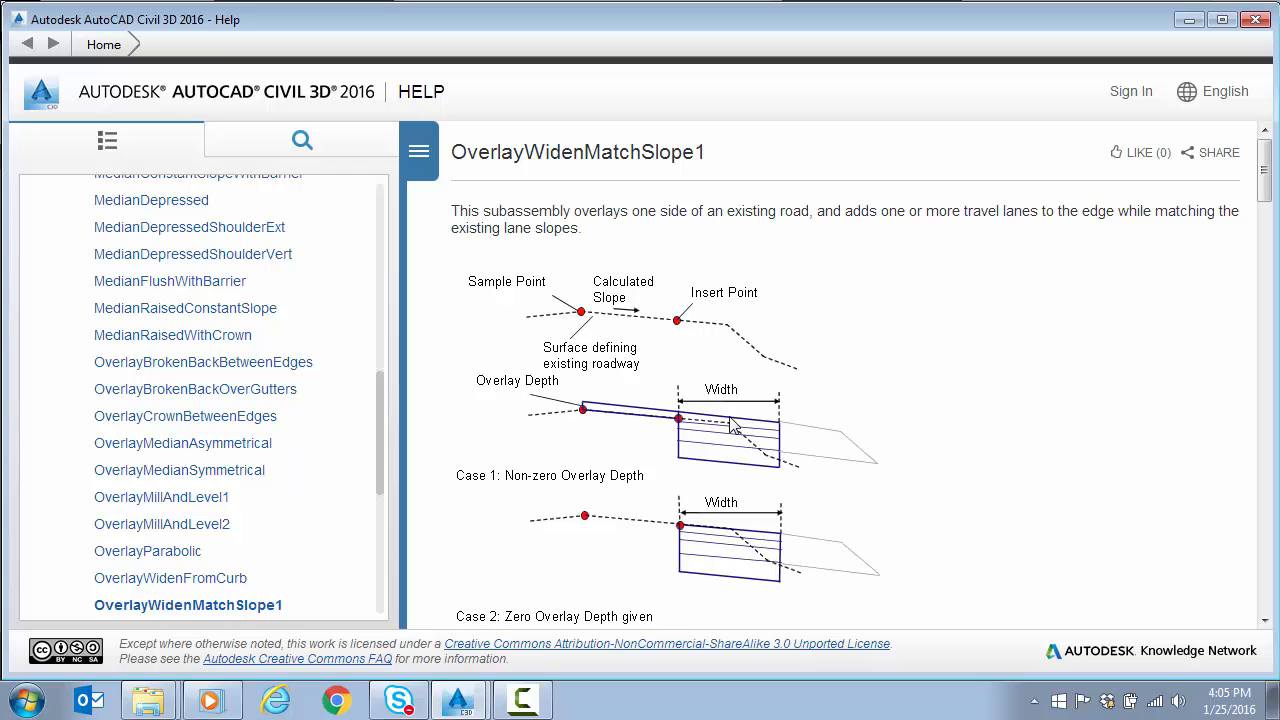
mouse_move(705, 423)
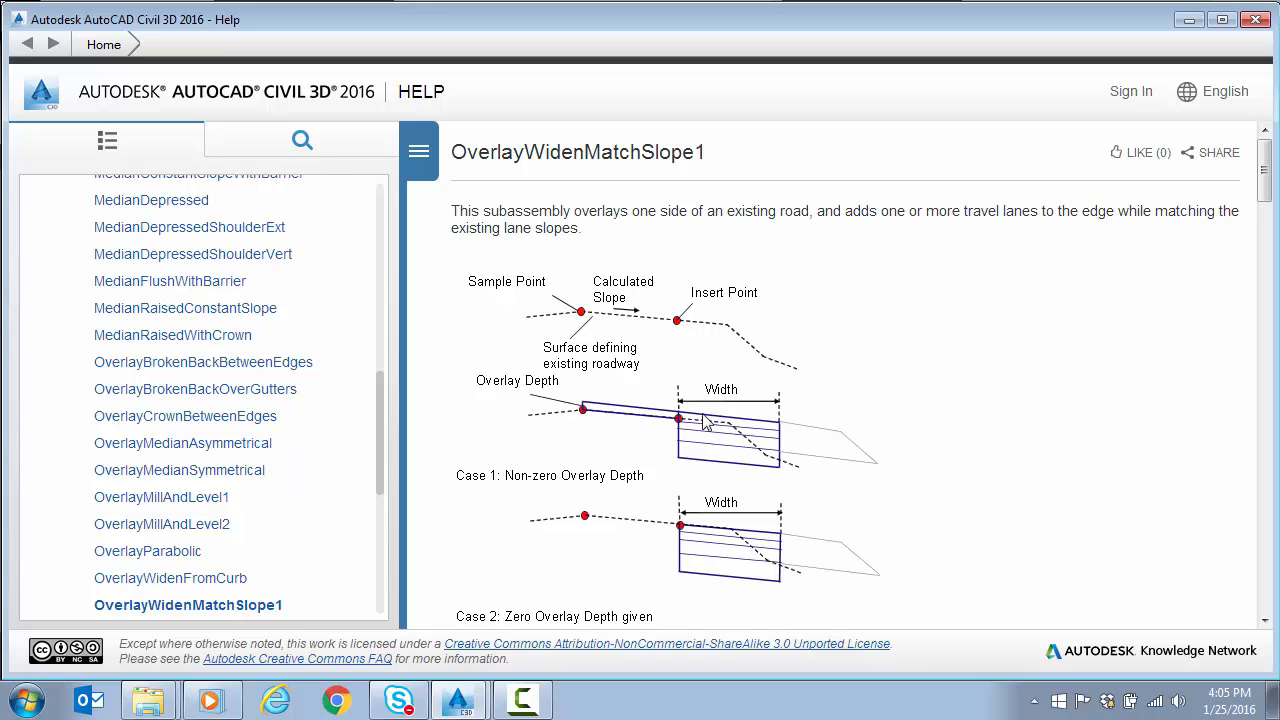
scroll(down, 3)
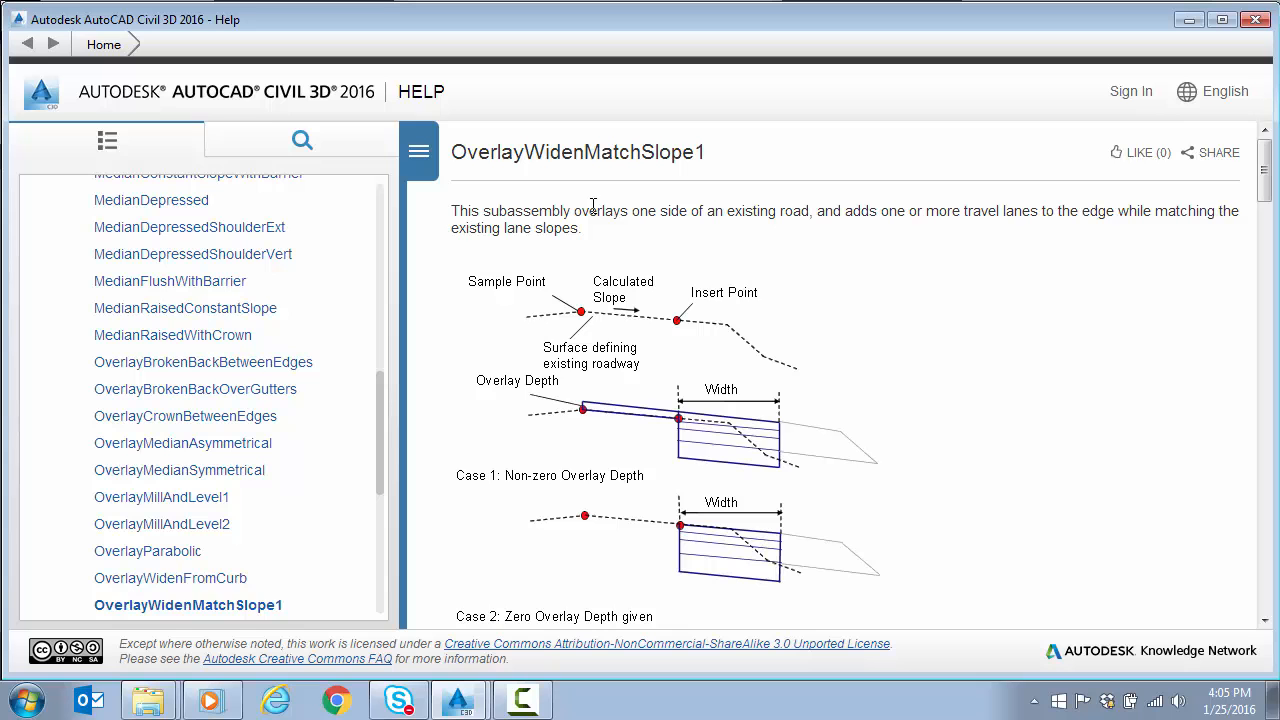
mouse_move(607, 209)
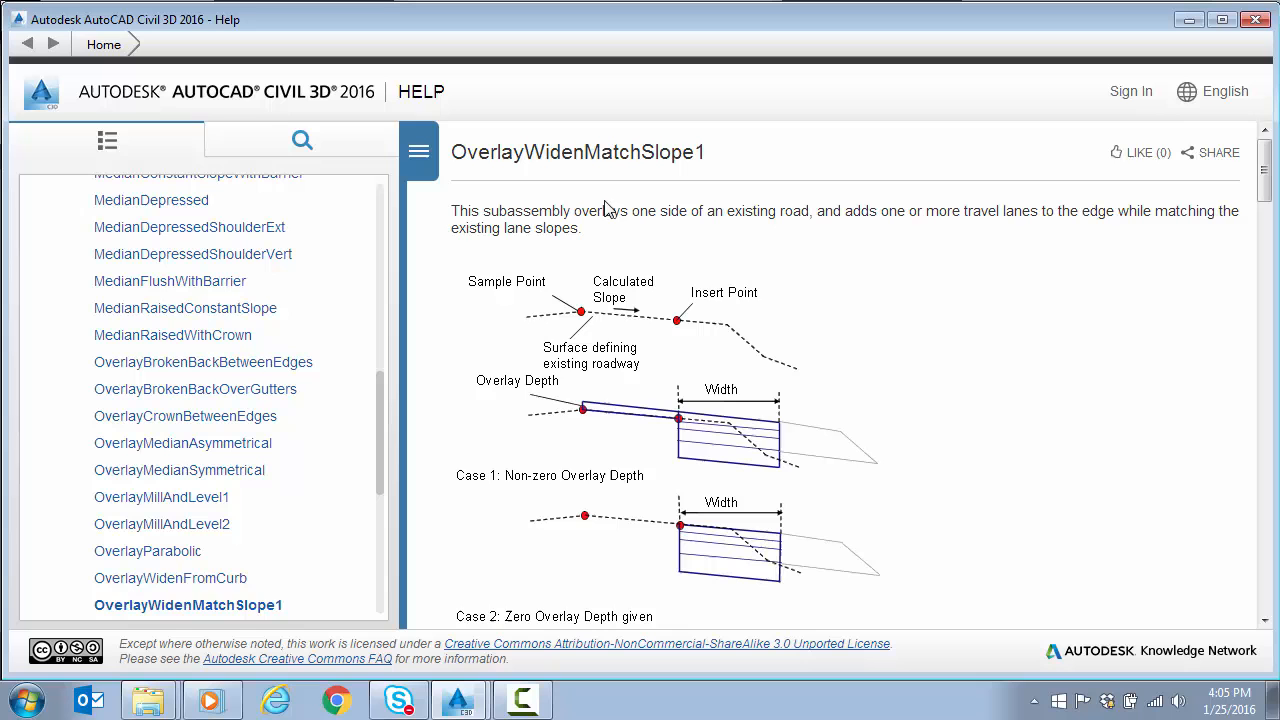
mouse_move(600, 207)
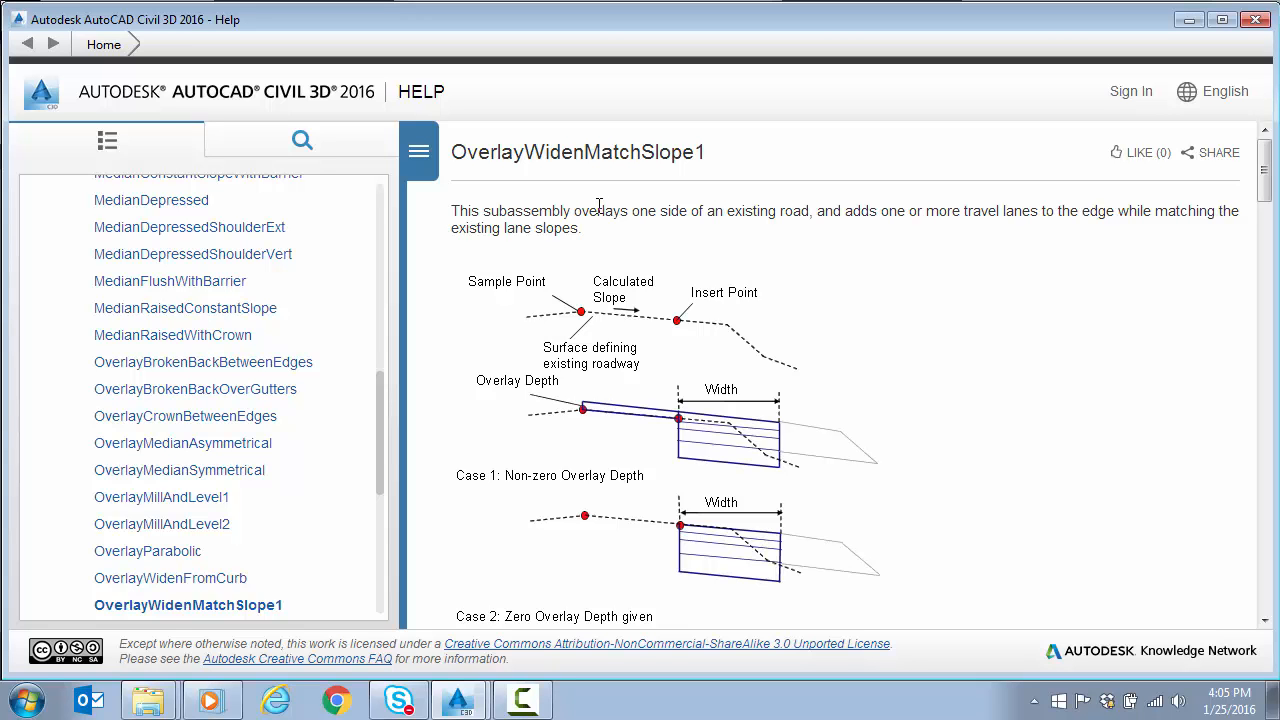
mouse_move(700, 480)
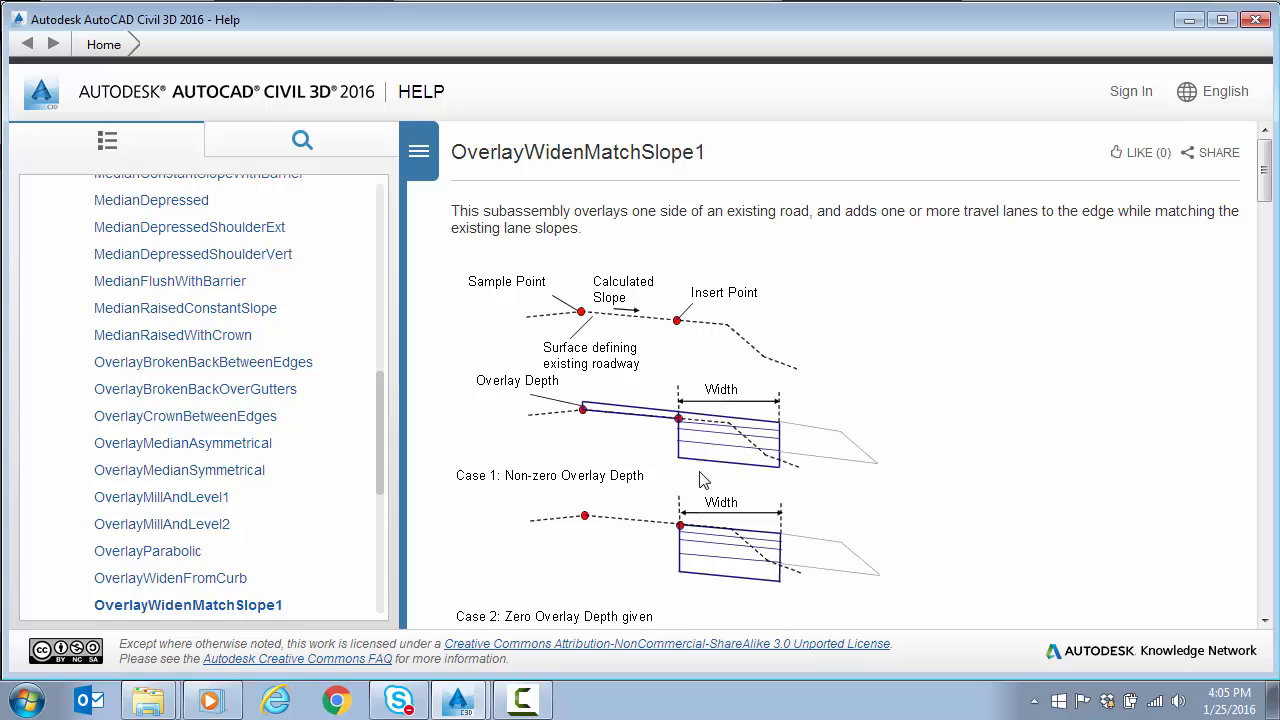
mouse_move(725, 440)
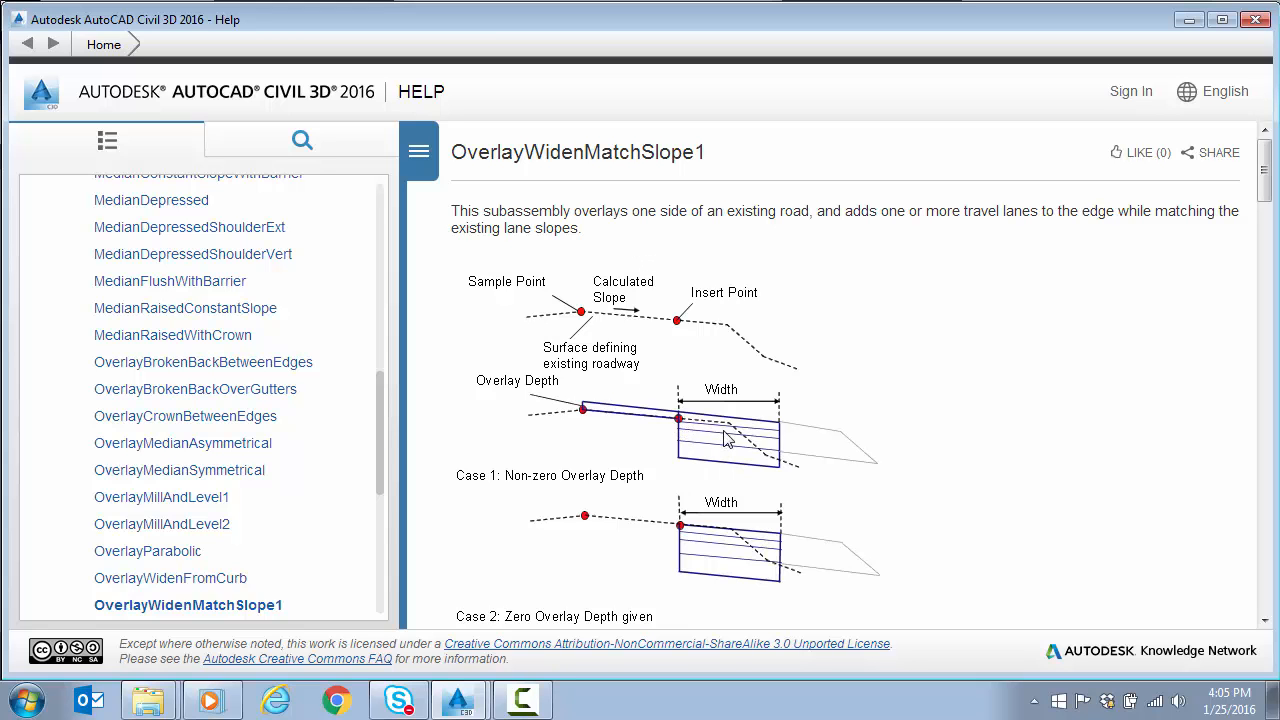
mouse_move(688, 447)
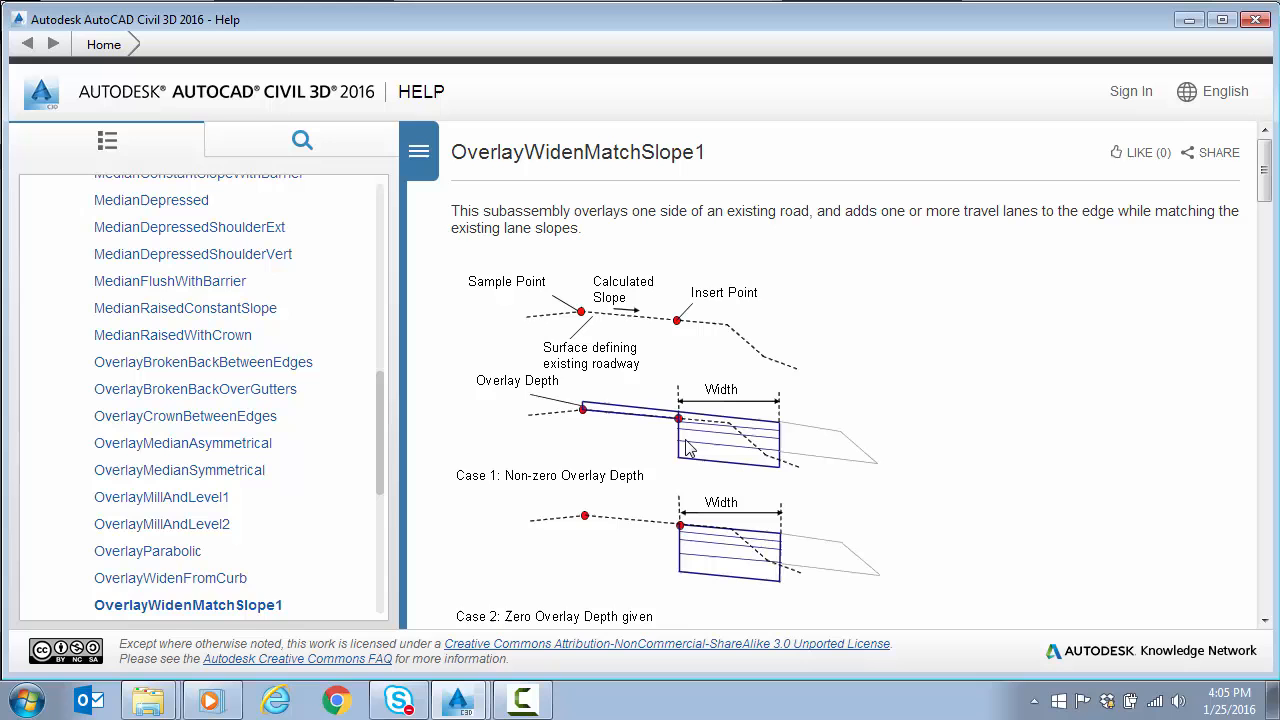